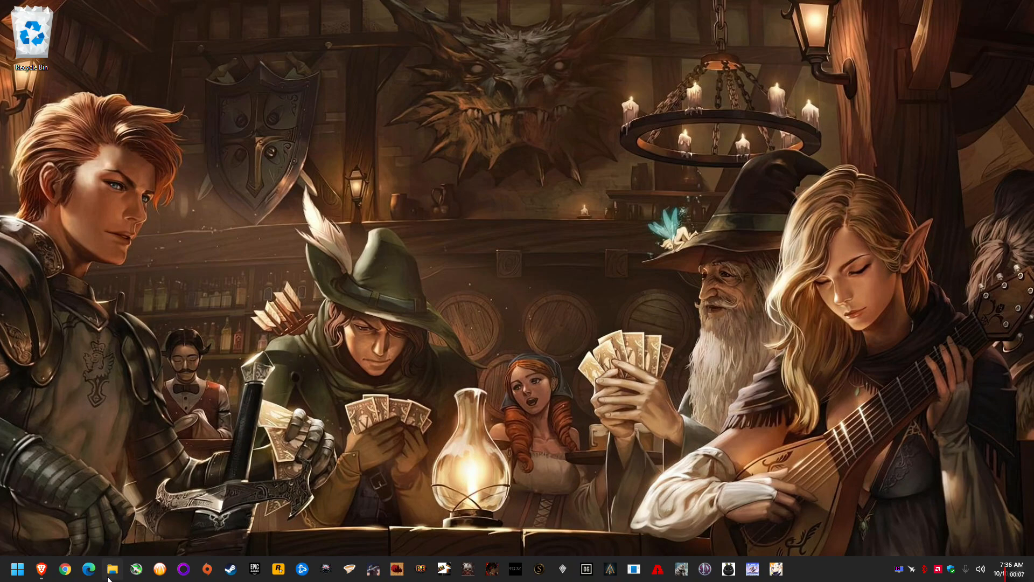
- Launch File Explorer on This PC and open a second This PC window over it
left_click(112, 568)
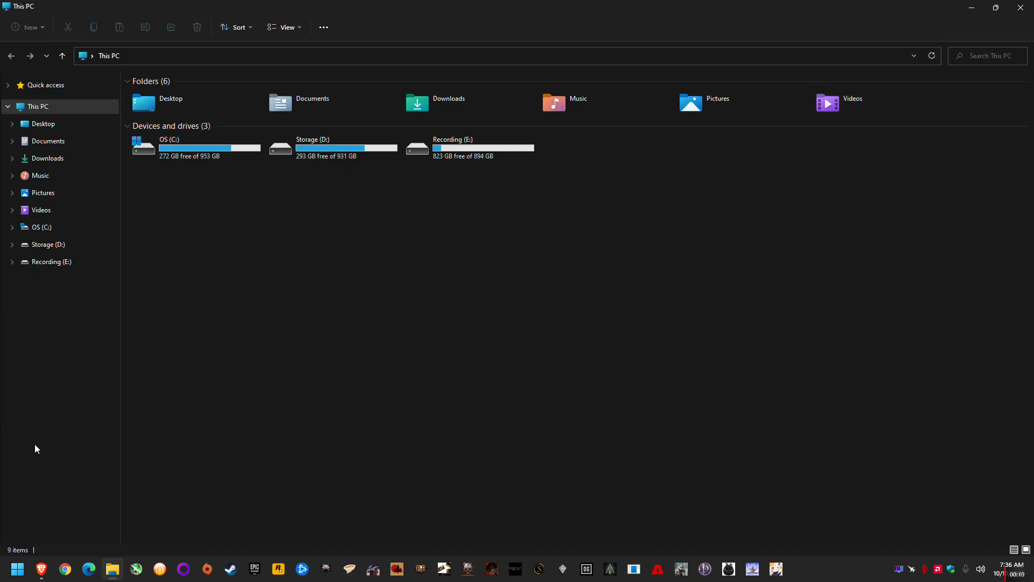
right_click(112, 569)
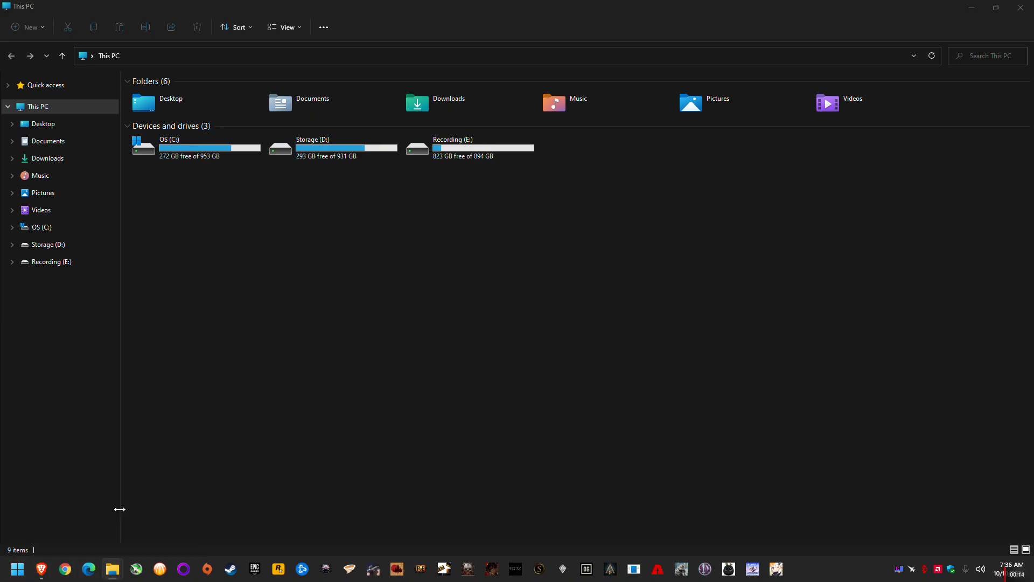
left_click(112, 569)
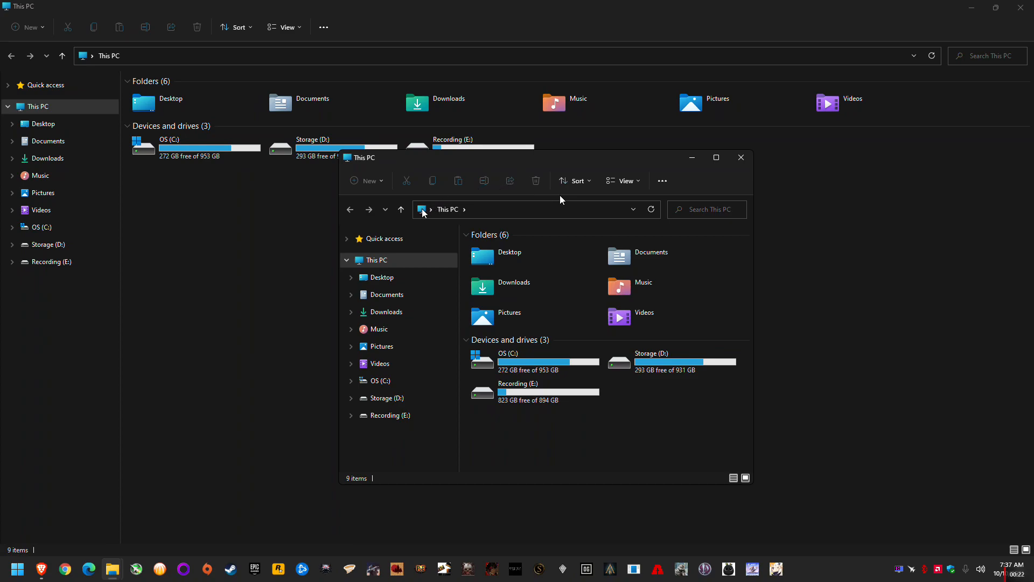
mouse_move(328, 287)
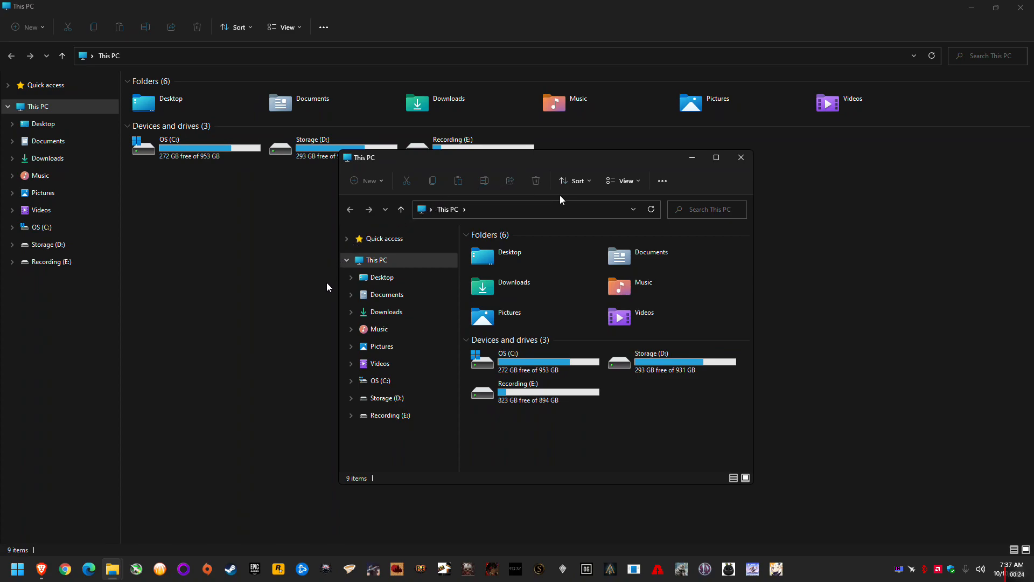
mouse_move(720, 263)
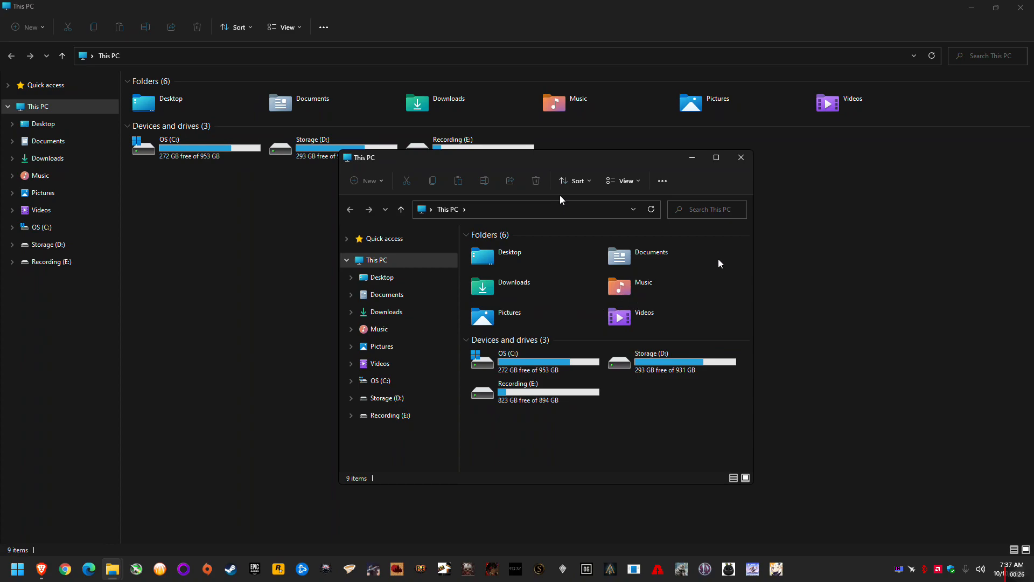
mouse_move(438, 319)
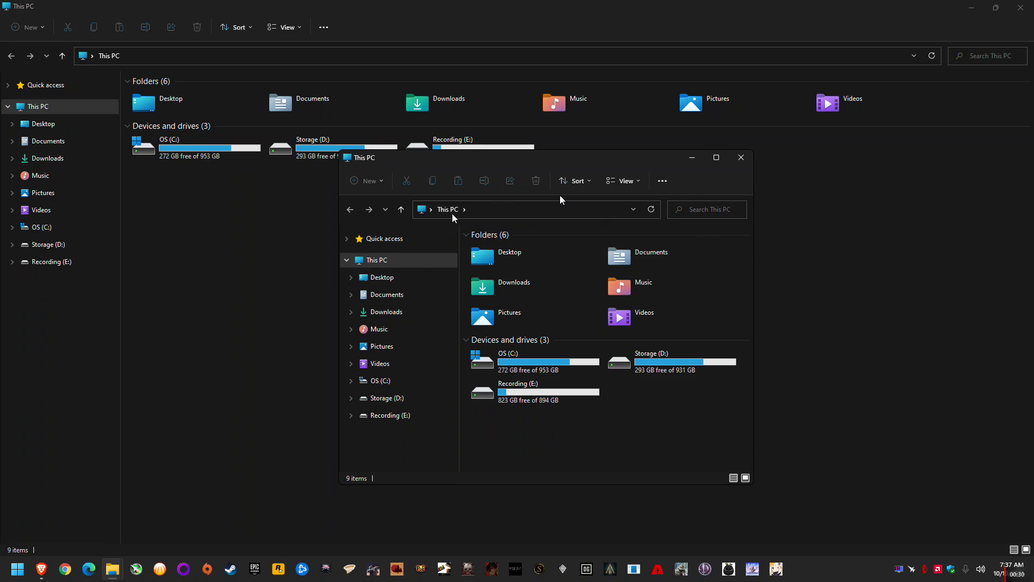
mouse_move(761, 248)
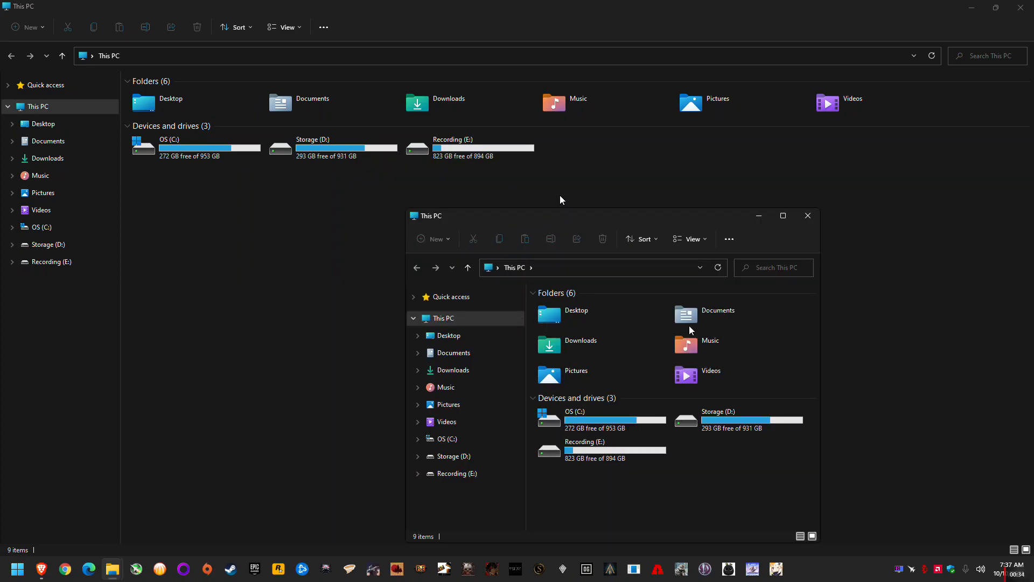
mouse_move(478, 276)
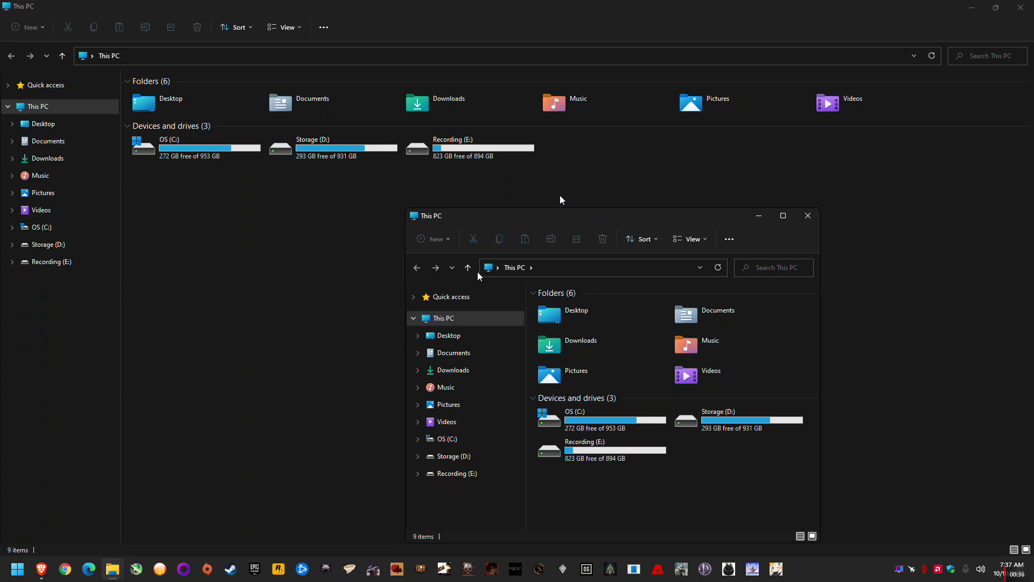
mouse_move(666, 213)
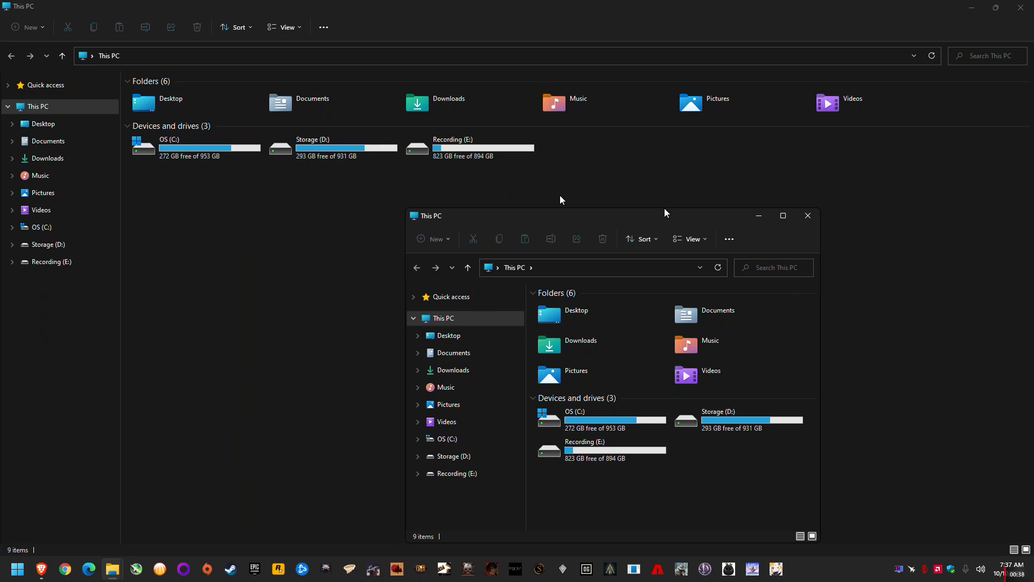
mouse_move(737, 293)
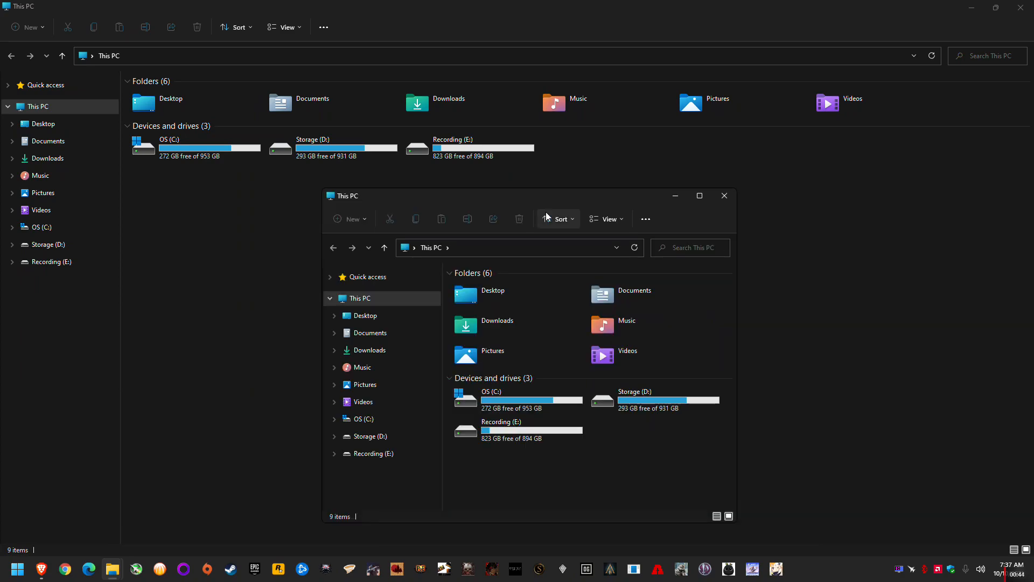
mouse_move(235, 428)
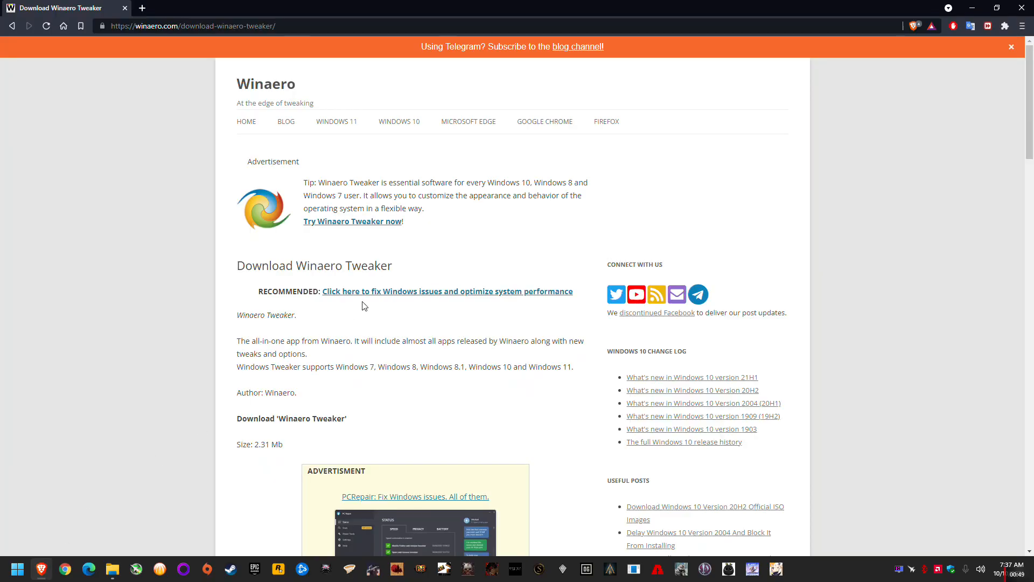
mouse_move(358, 246)
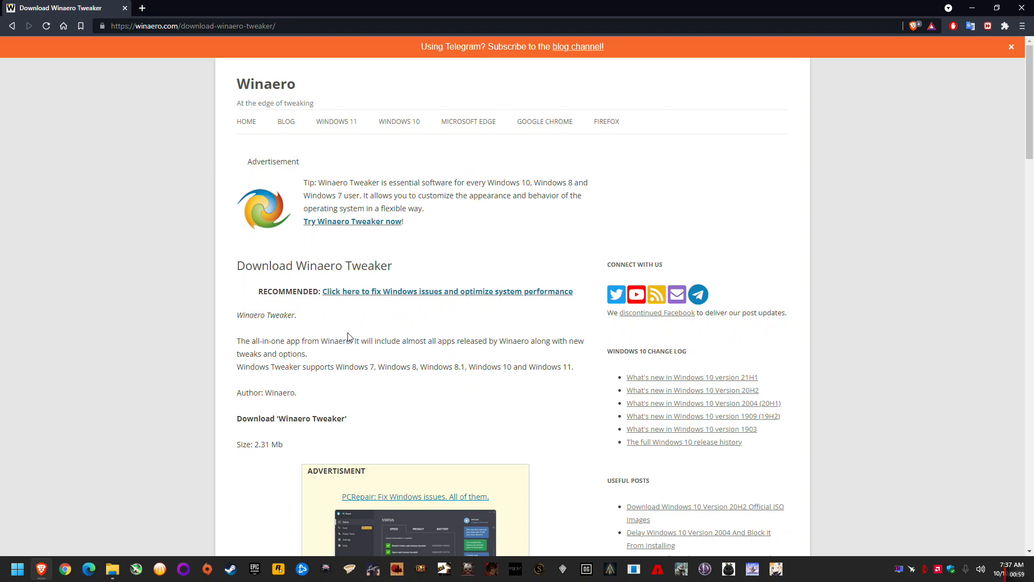
- Scroll the Winaero Tweaker download page to the download link and select the address bar
scroll("down", 3)
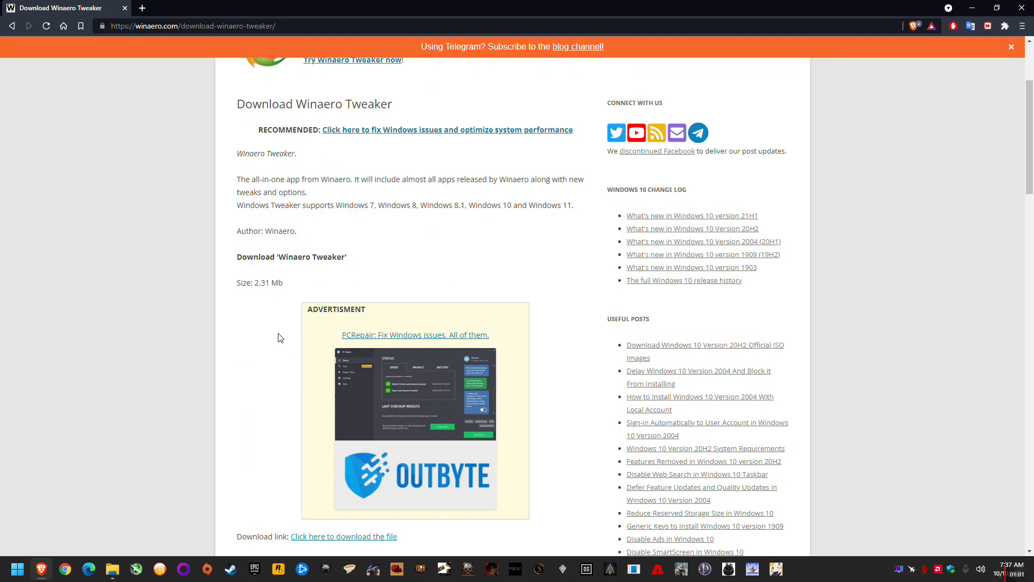
scroll("down", 3)
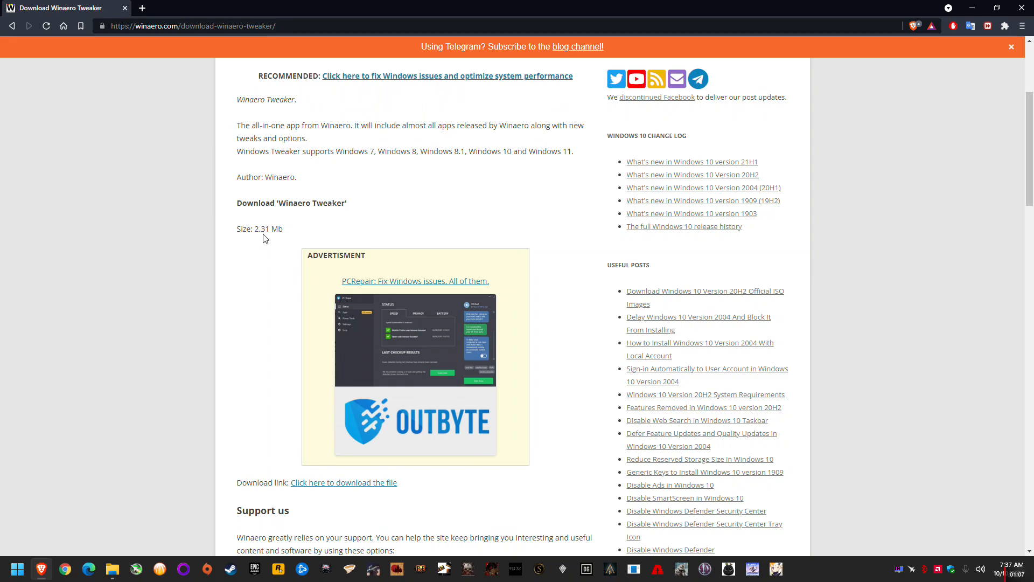
mouse_move(249, 297)
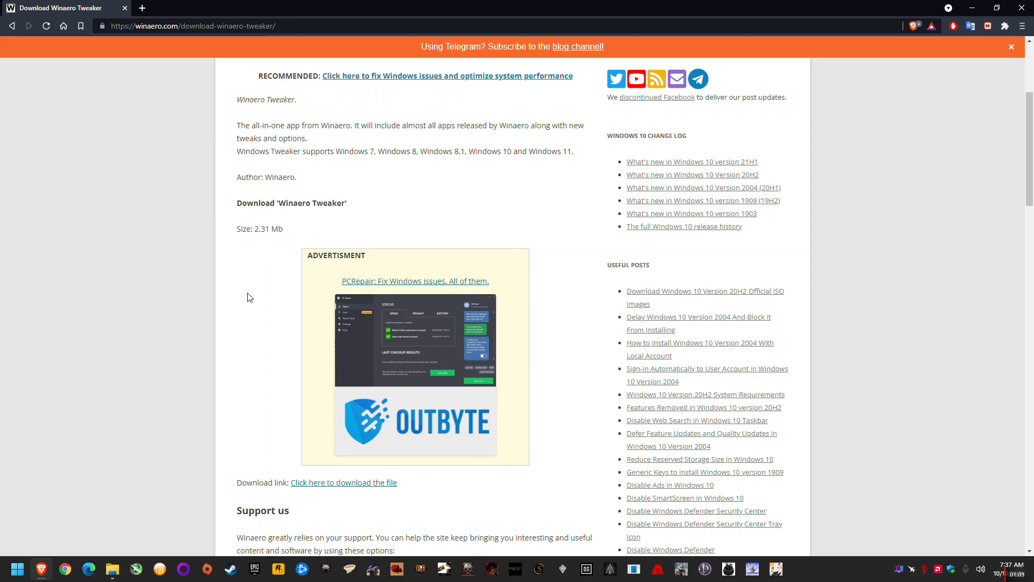
left_click(192, 26)
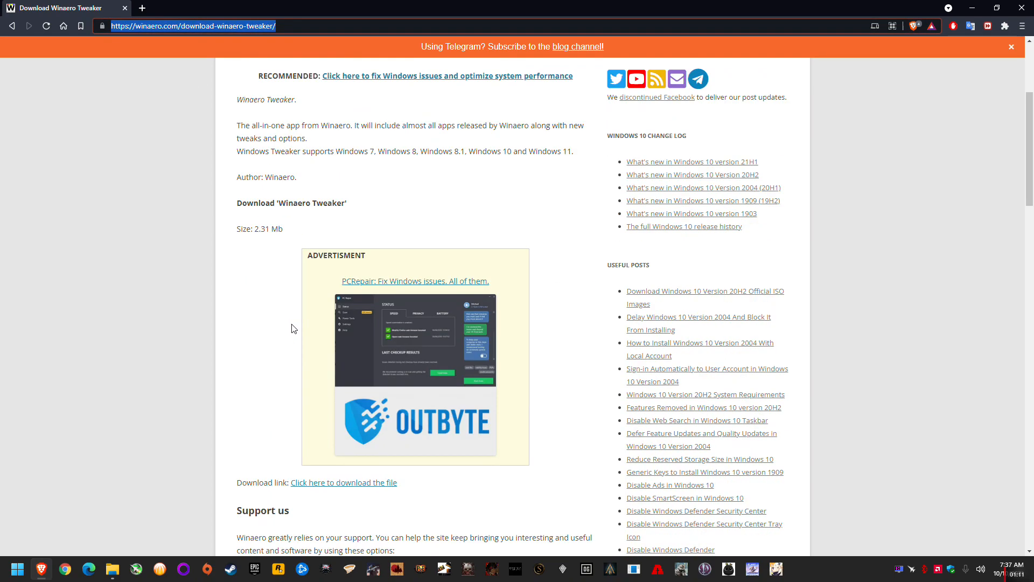
mouse_move(342, 483)
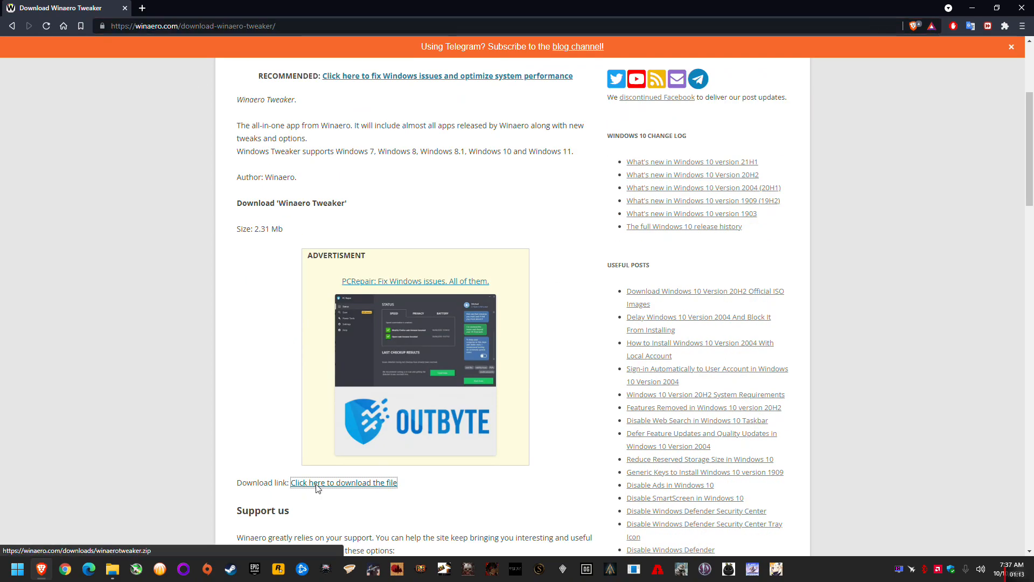
- Download winaerotweaker.zip, save it, and reveal it in the E: Downloads folder
left_click(343, 483)
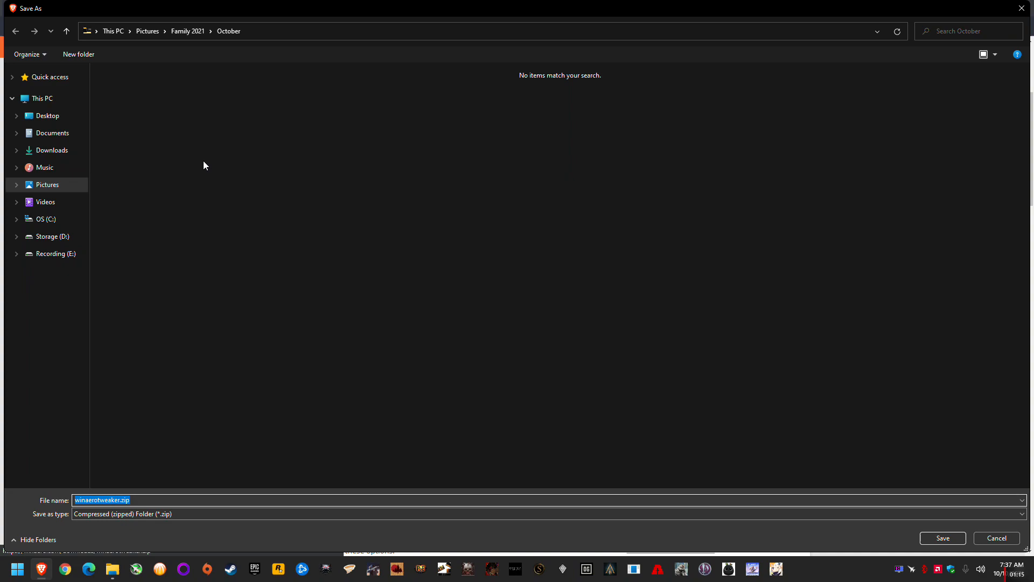
left_click(45, 201)
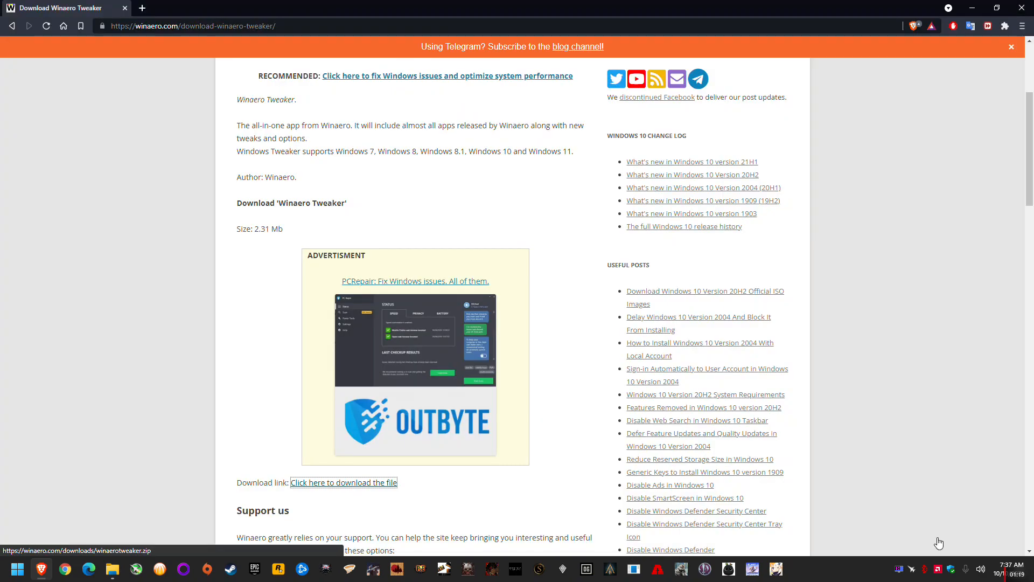
left_click(114, 538)
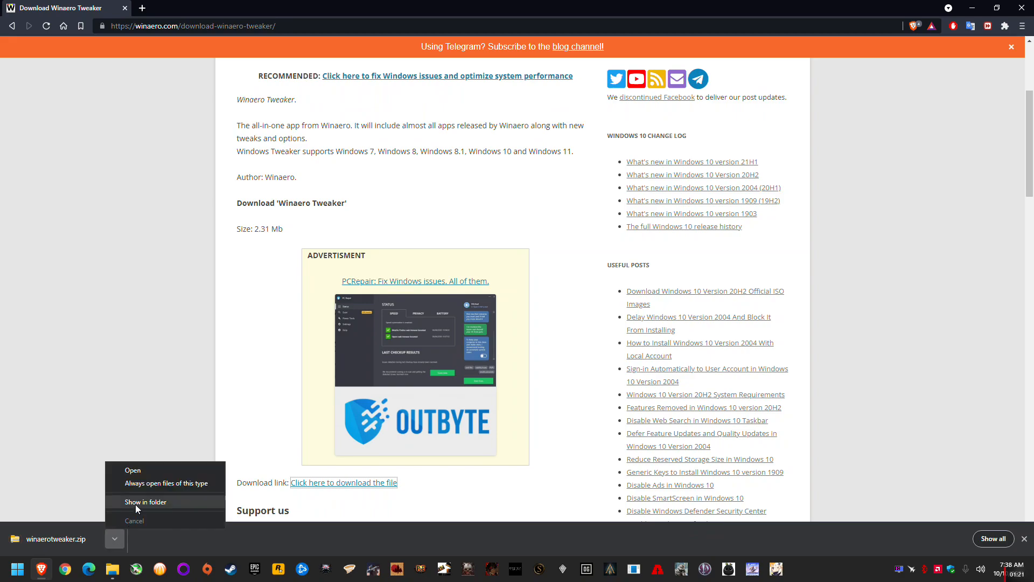
left_click(146, 501)
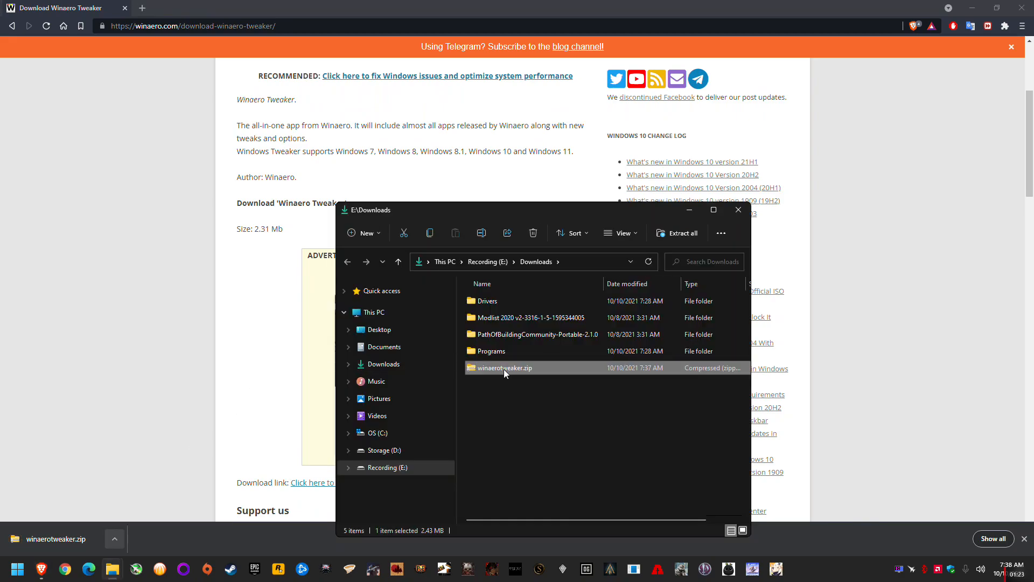
- Extract All from winaerotweaker.zip into the winaerotweaker folder with SilentSetup.cmd and the setup exe
right_click(503, 367)
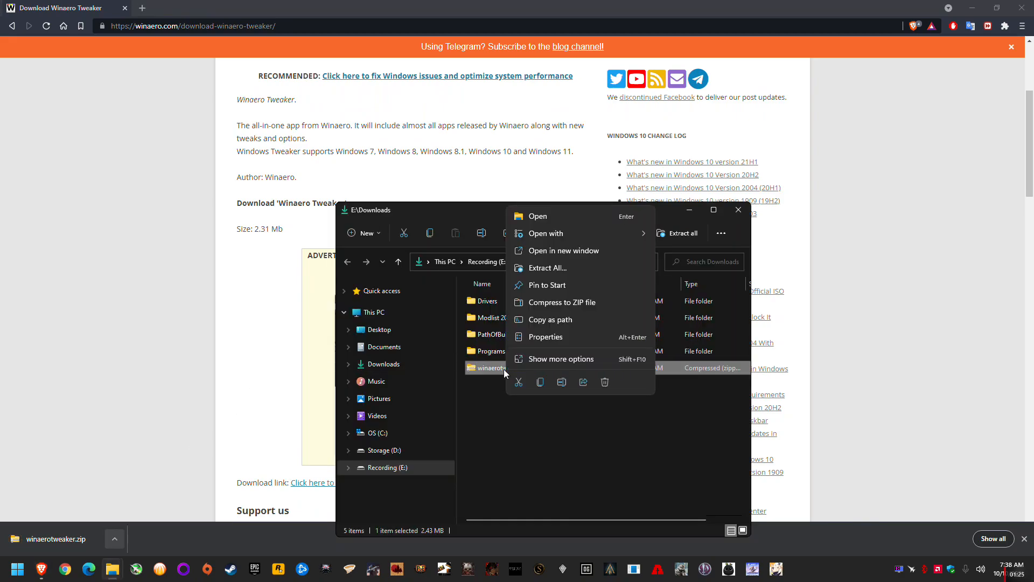
mouse_move(554, 268)
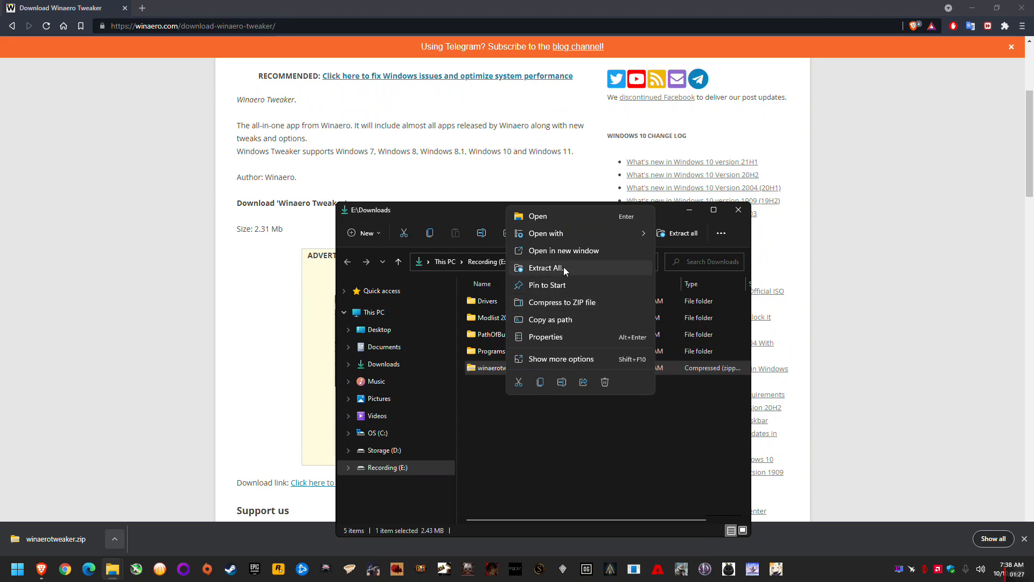
left_click(543, 268)
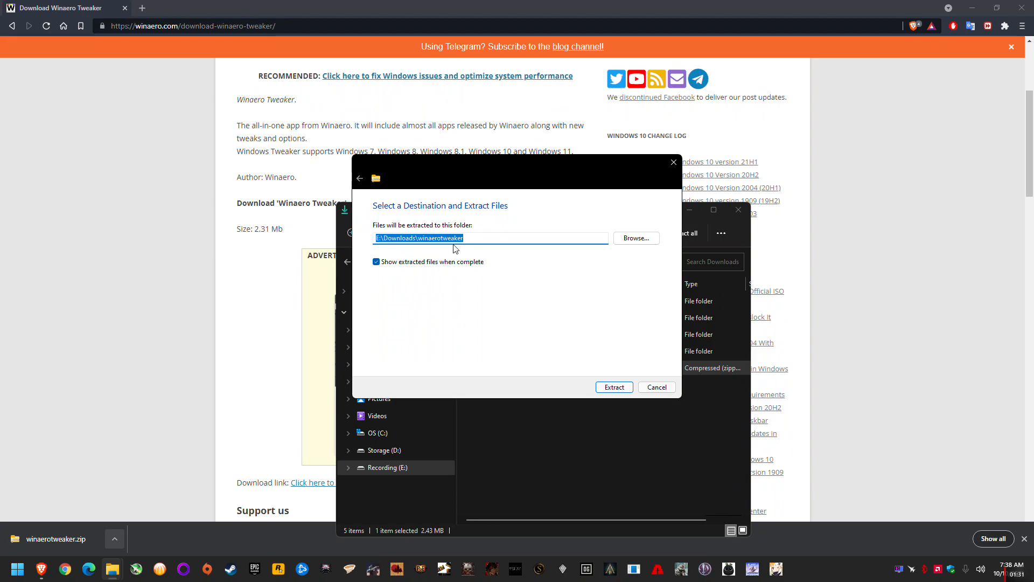
mouse_move(613, 387)
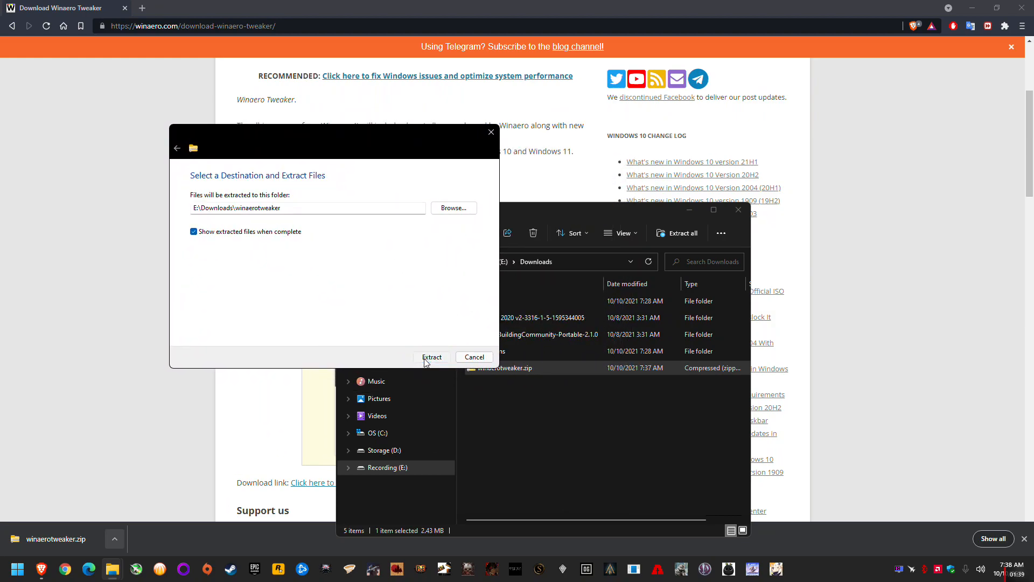
left_click(431, 356)
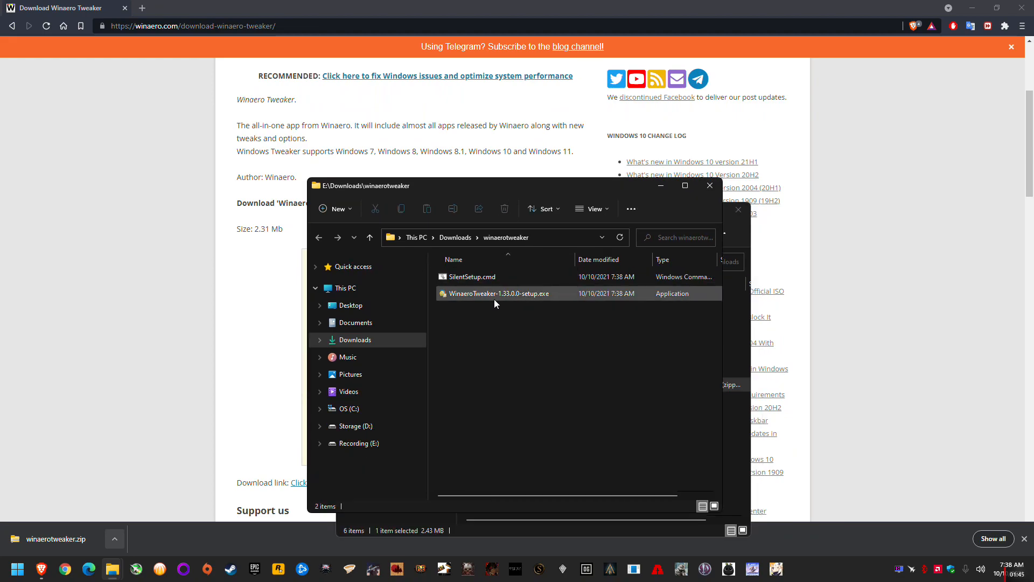
- Run the setup in Portable mode, extracting to E:\Downloads\Programs\Winaero Tweaker, and finish
left_click(500, 293)
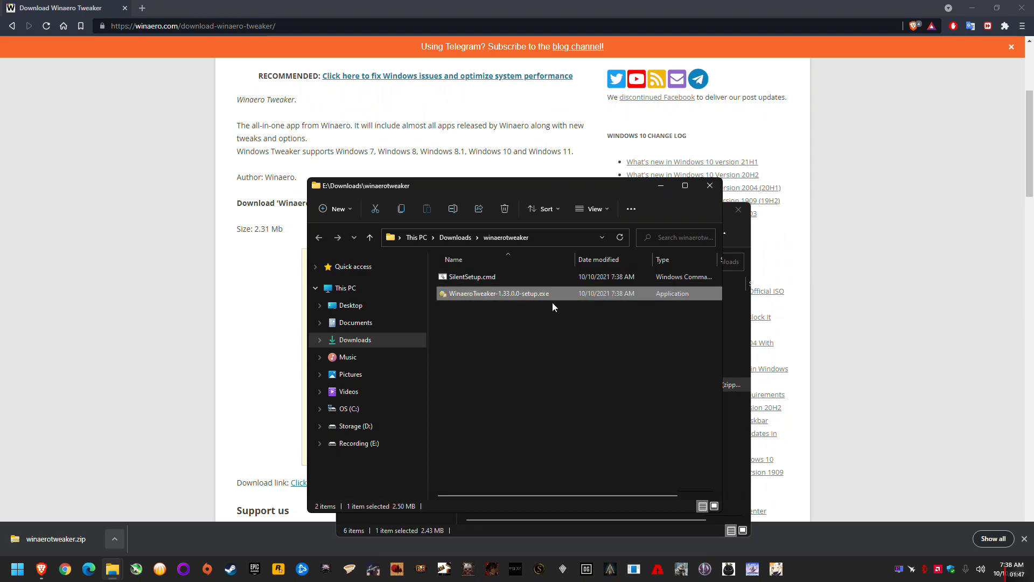
mouse_move(534, 299)
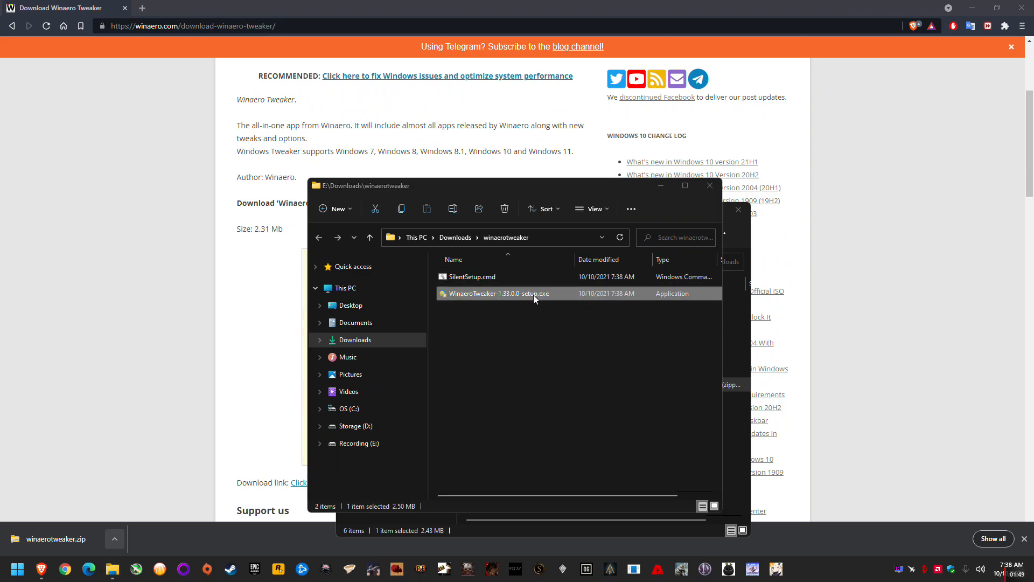
double_click(497, 293)
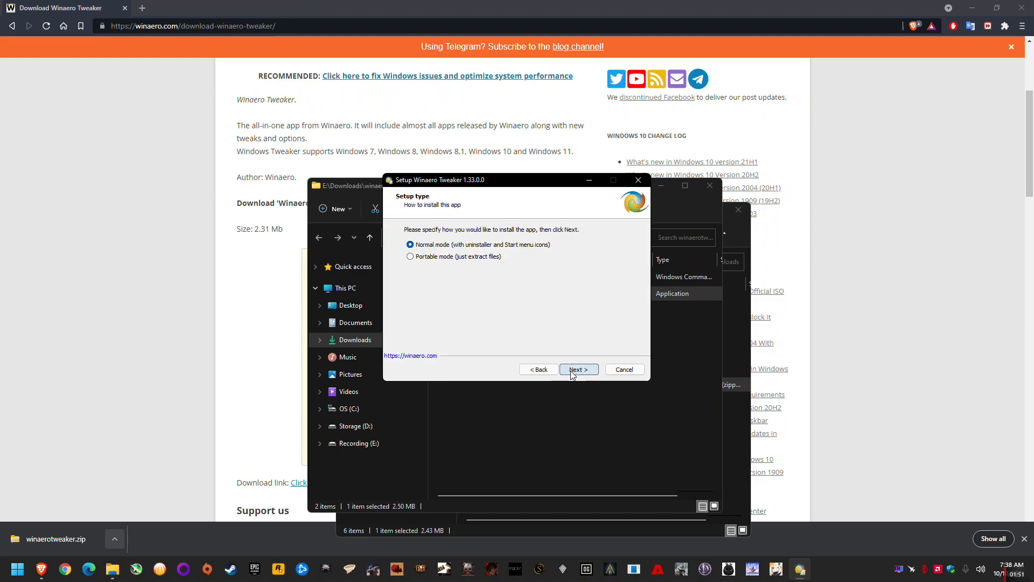
mouse_move(447, 246)
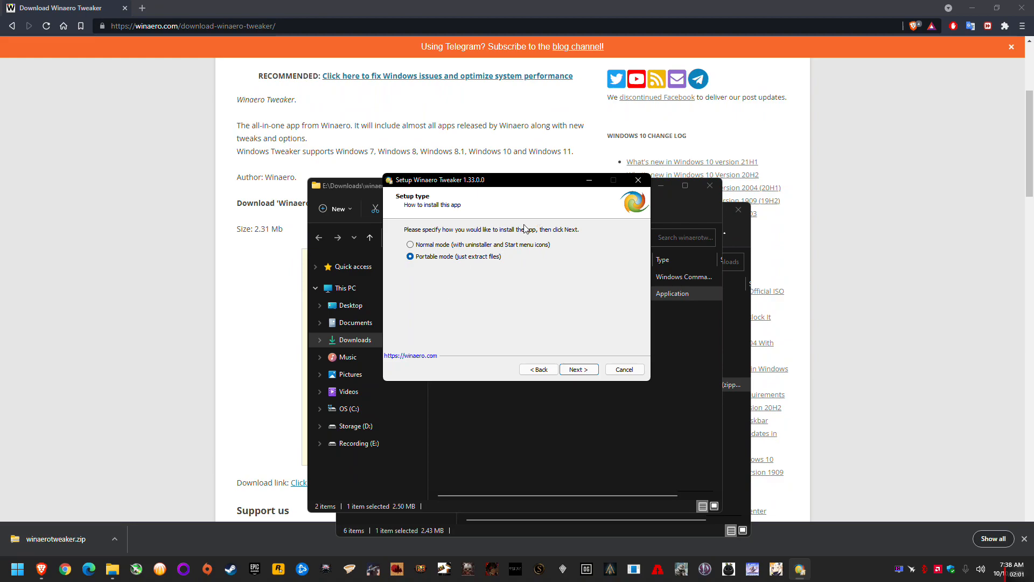
mouse_move(482, 271)
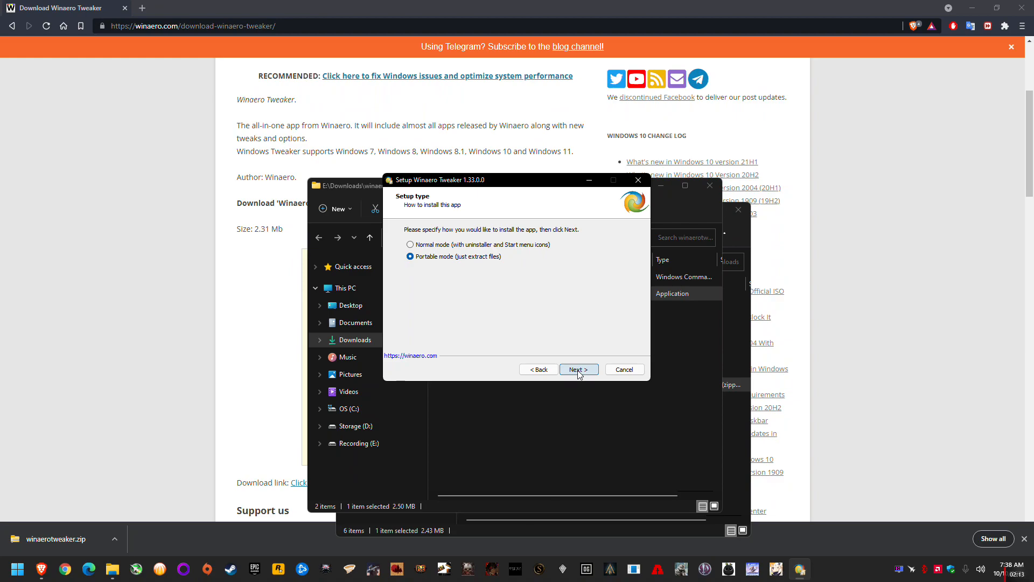
left_click(578, 369)
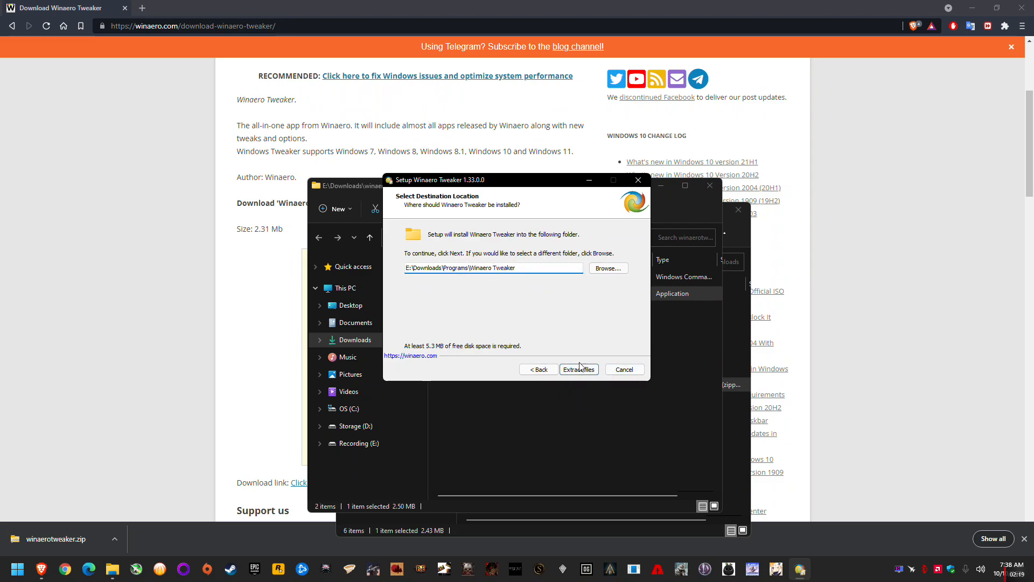
left_click(579, 368)
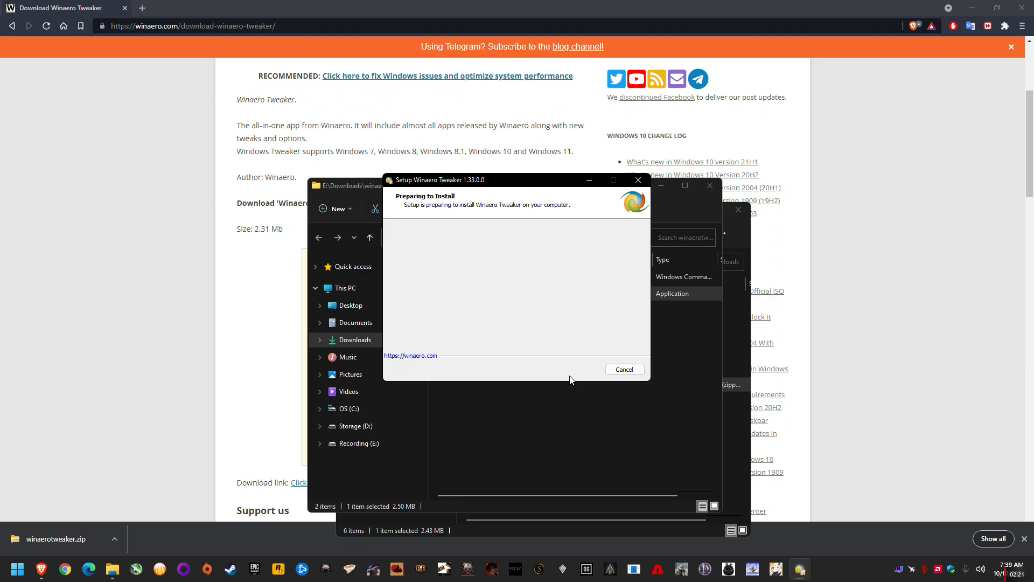
left_click(622, 369)
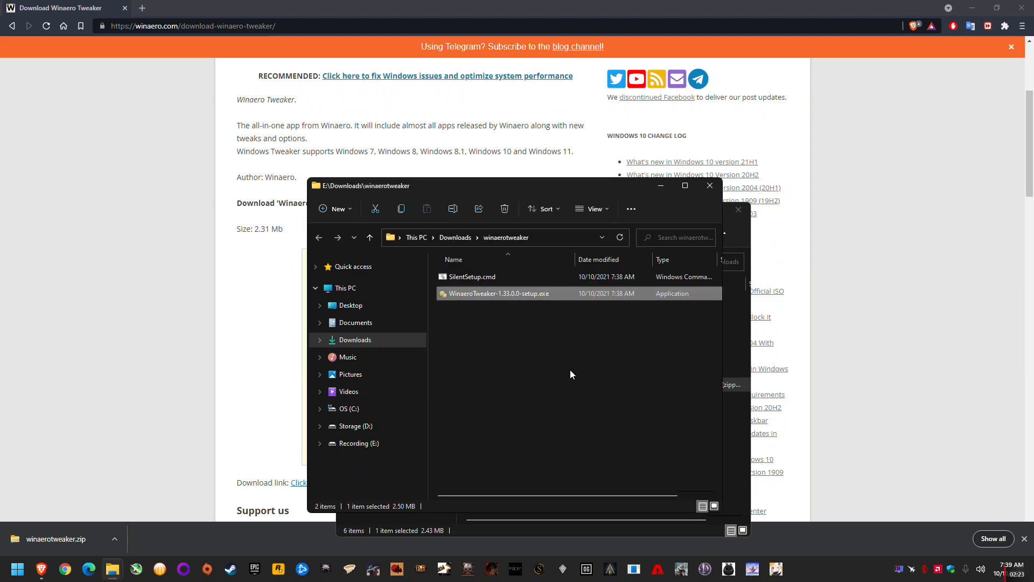
- Go to Downloads > Programs > Winaero Tweaker and launch WinaeroTweaker.exe
left_click(343, 408)
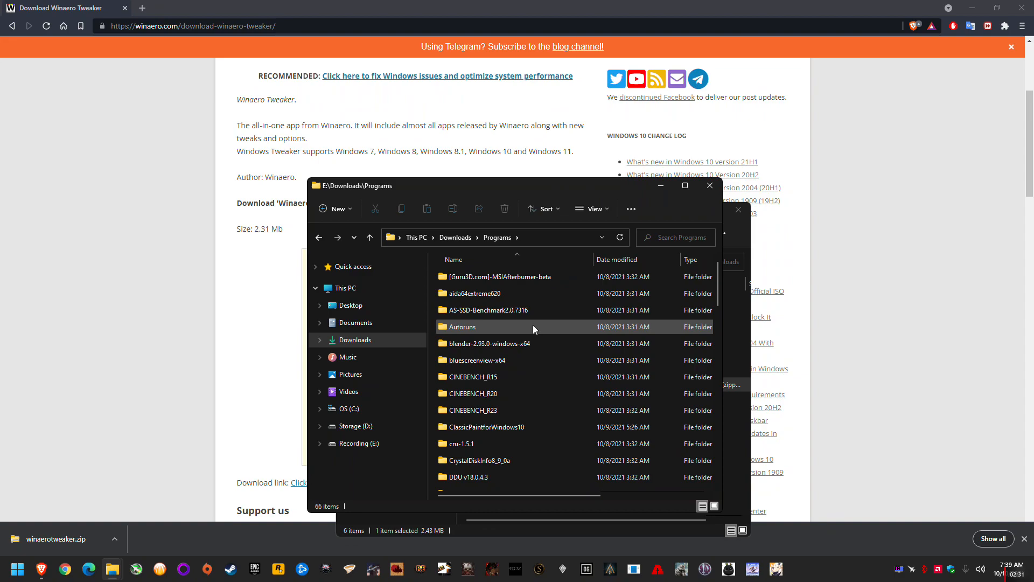
scroll("down", 3)
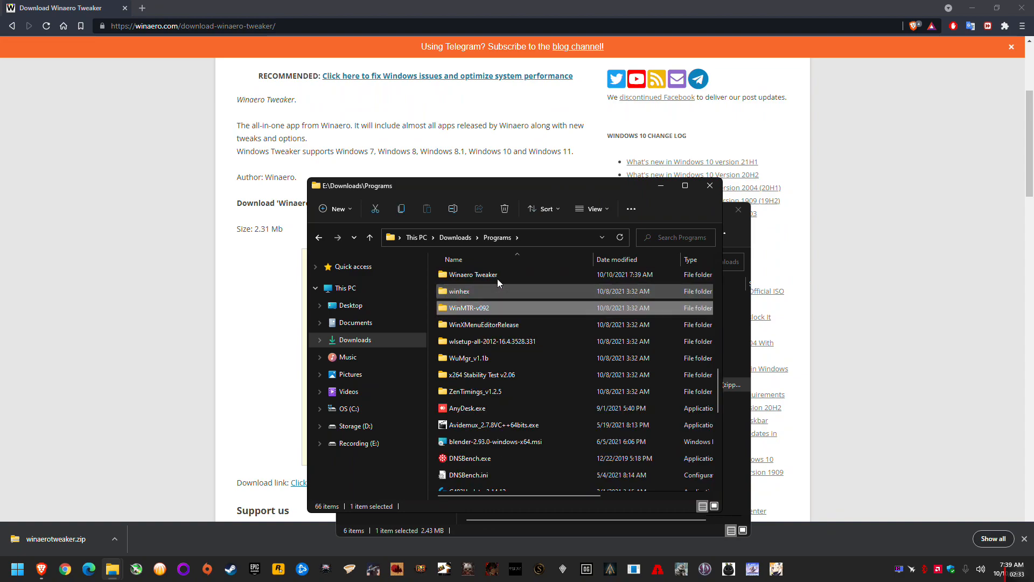
double_click(474, 274)
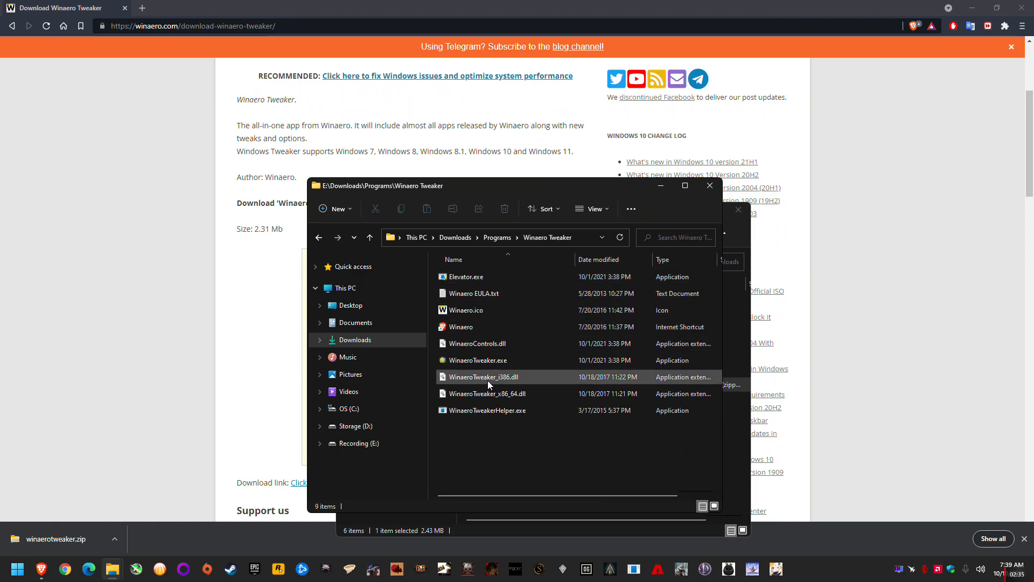
left_click(478, 360)
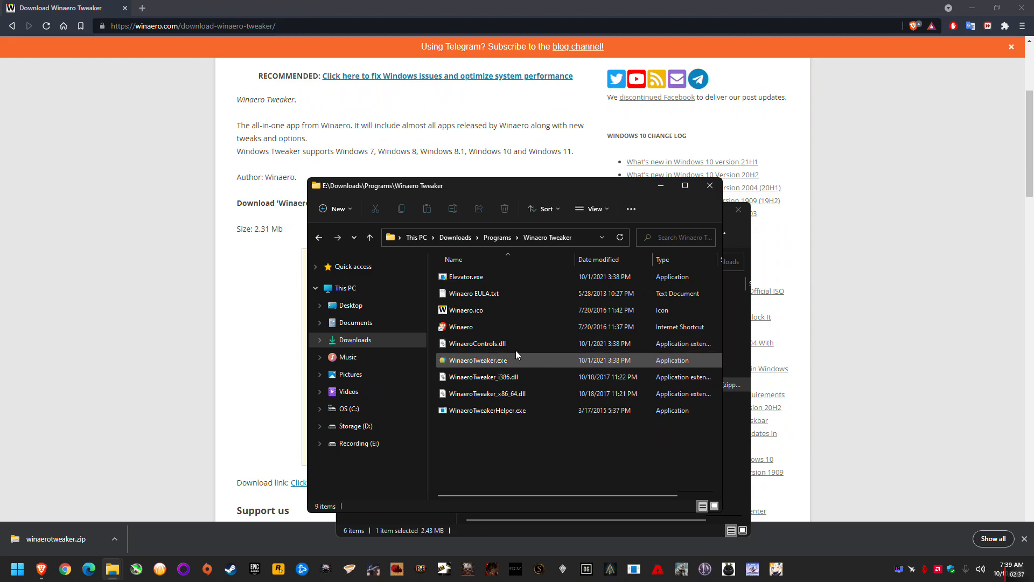
left_click(483, 376)
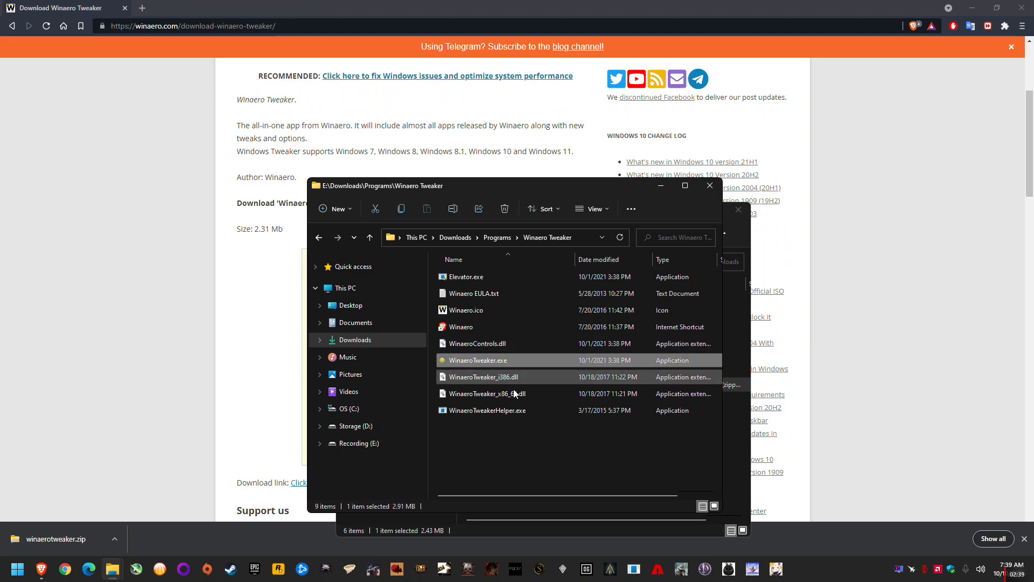
mouse_move(574, 478)
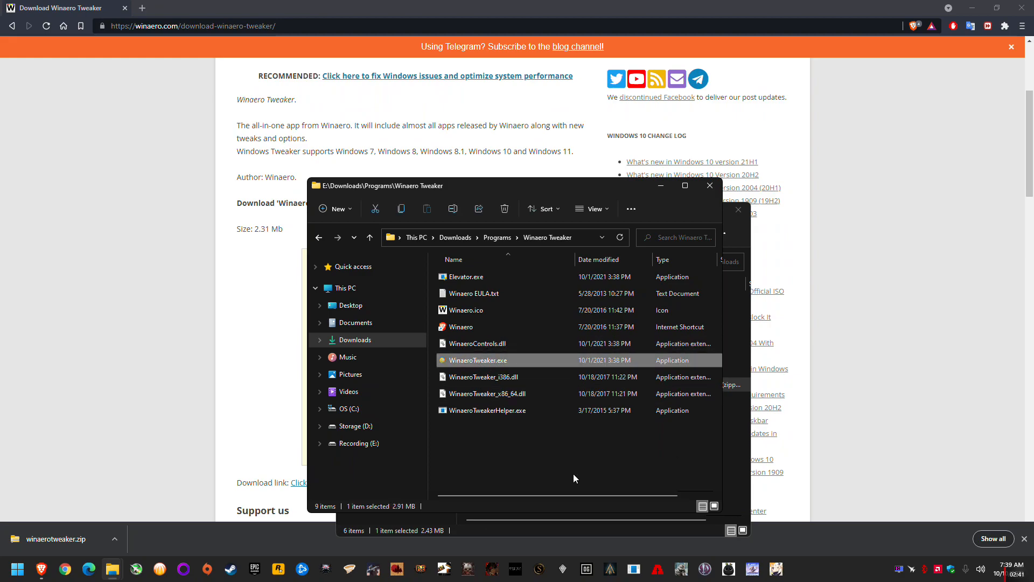
double_click(476, 360)
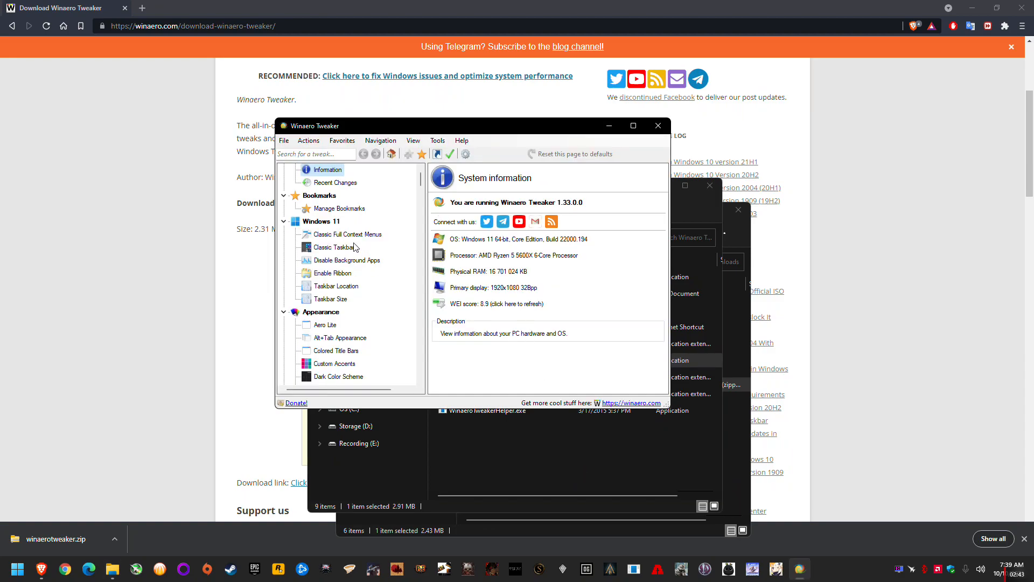
- Select the Windows 11 category and its Enable Ribbon tweak page
left_click(322, 221)
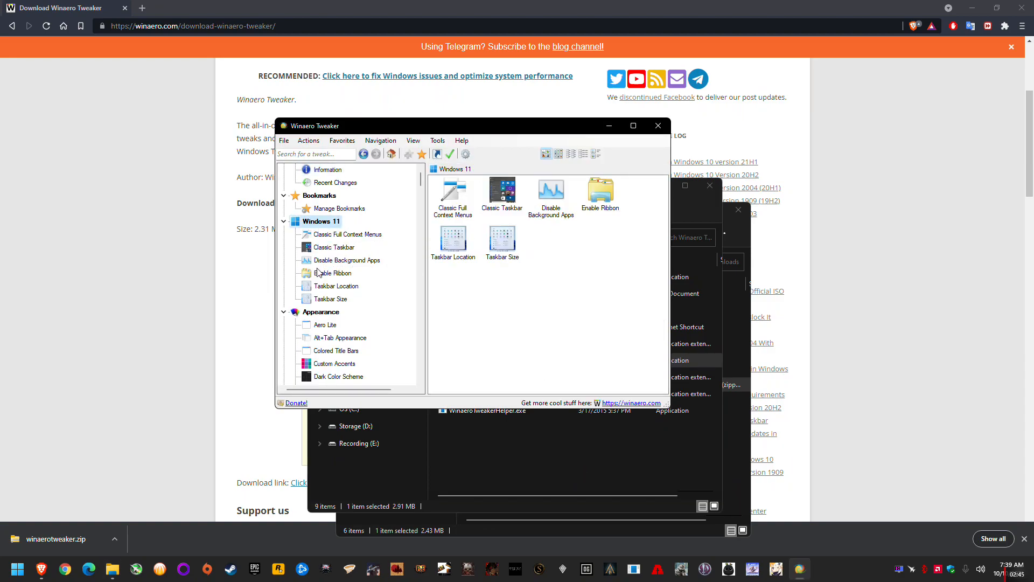
mouse_move(333, 273)
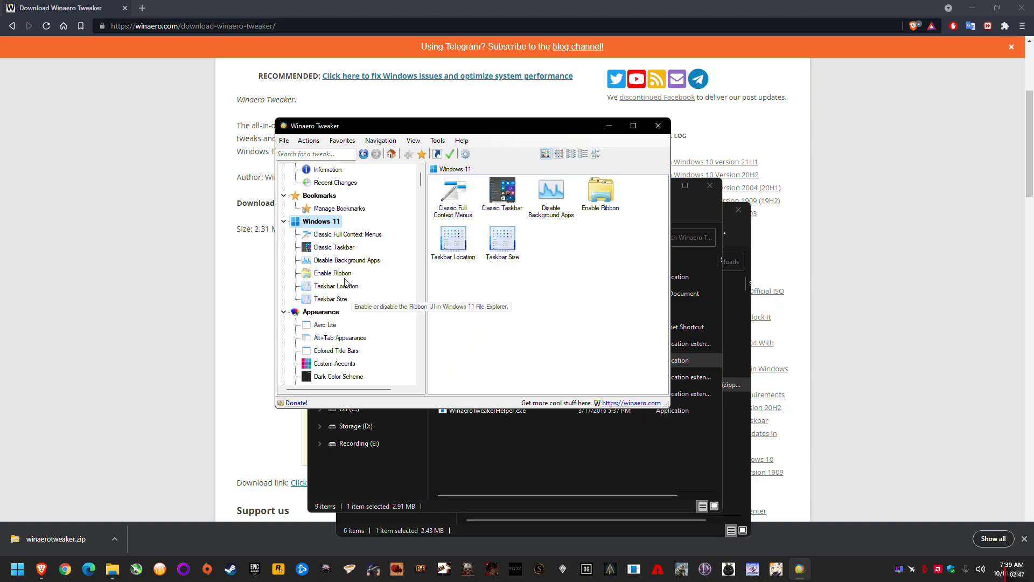
left_click(333, 273)
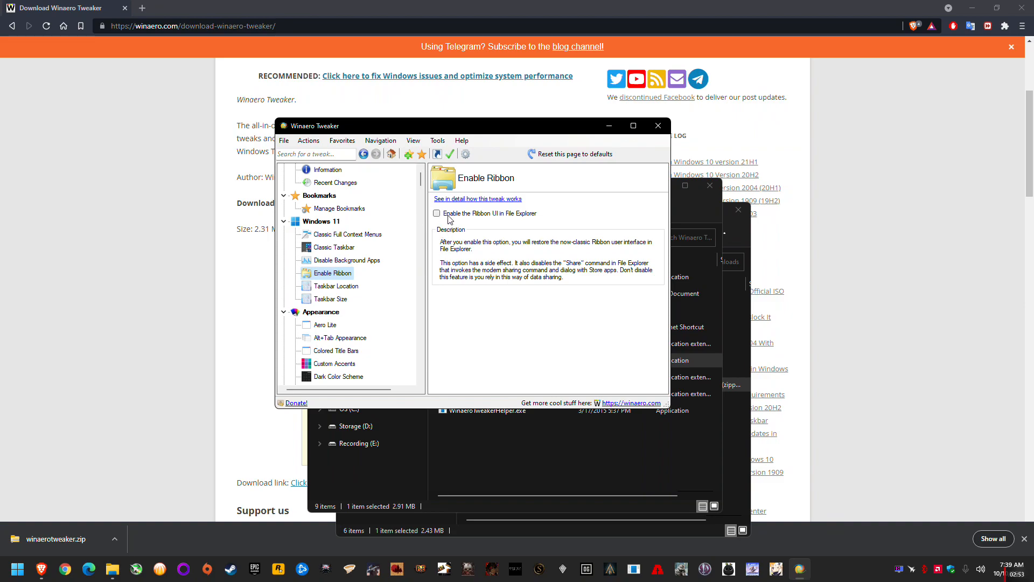
mouse_move(470, 219)
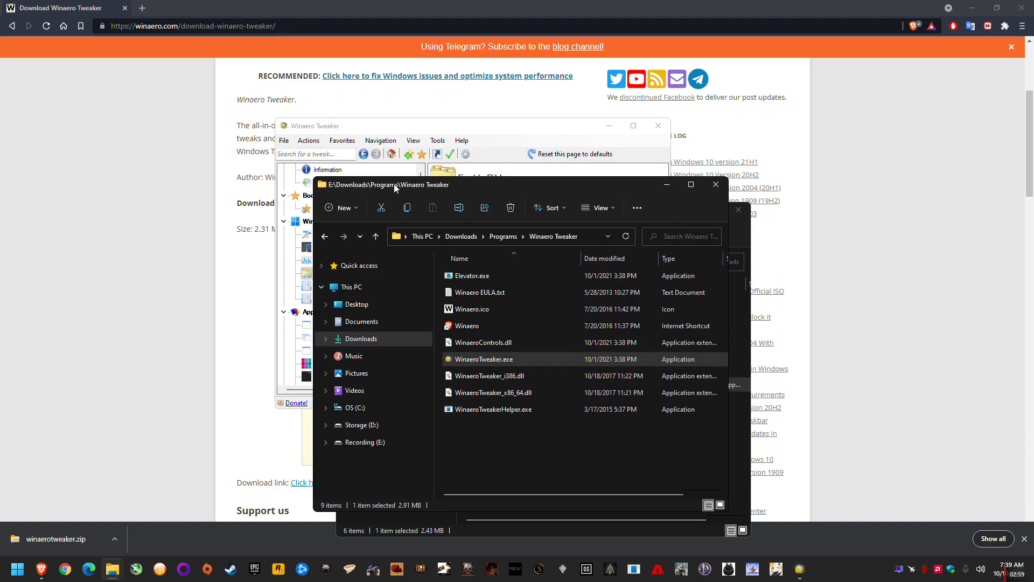
mouse_move(405, 192)
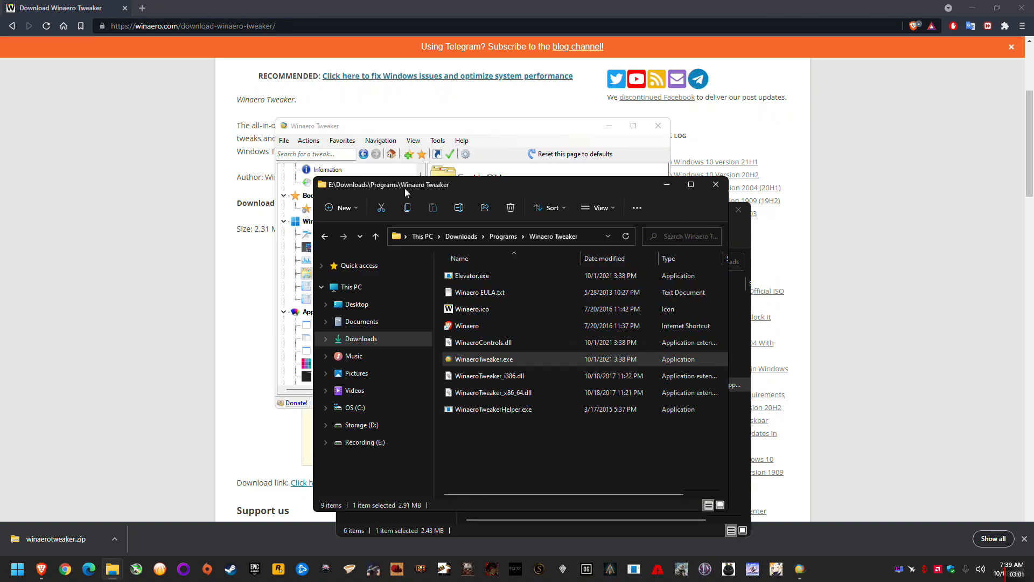
mouse_move(440, 189)
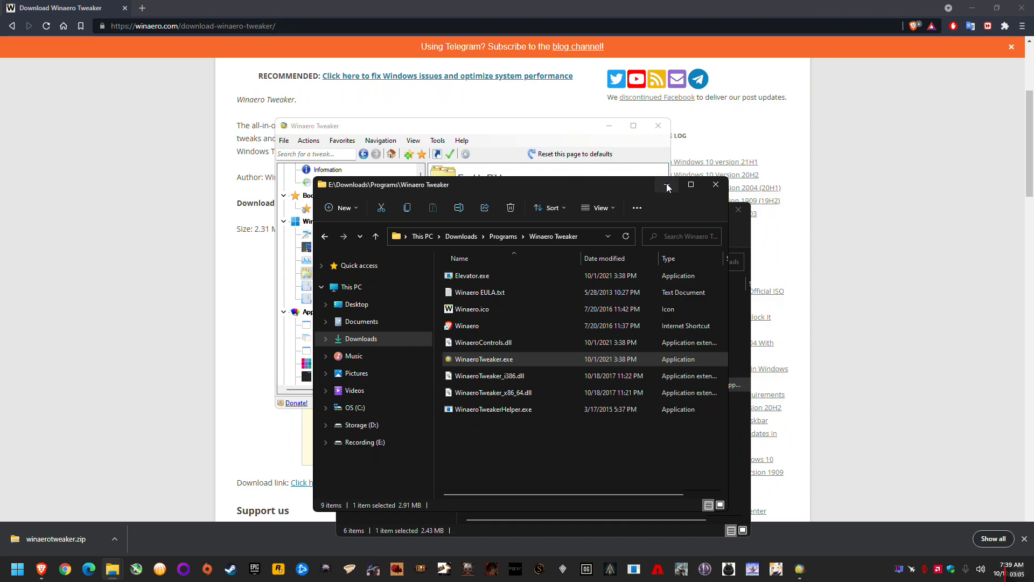
mouse_move(627, 191)
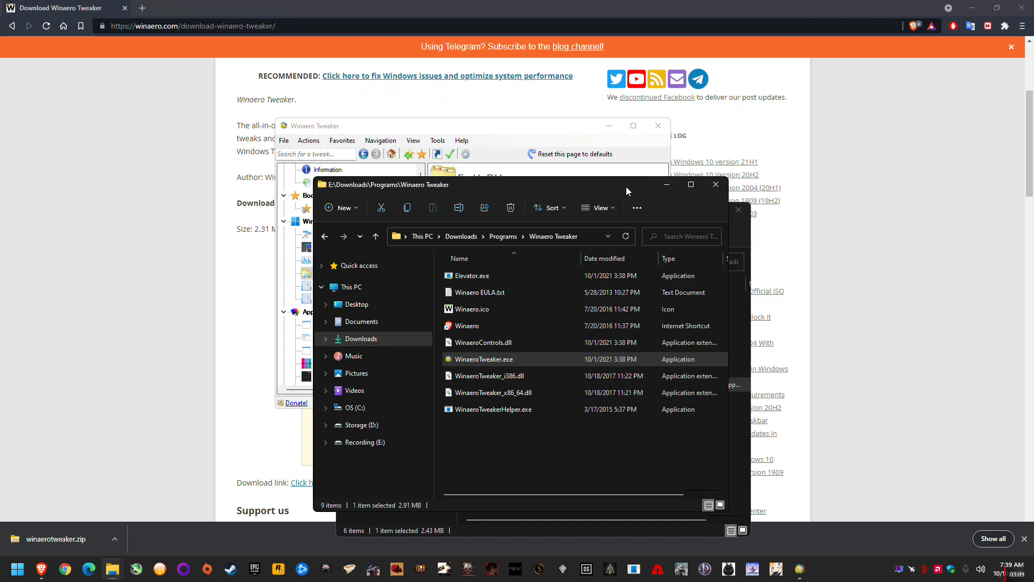
mouse_move(480, 186)
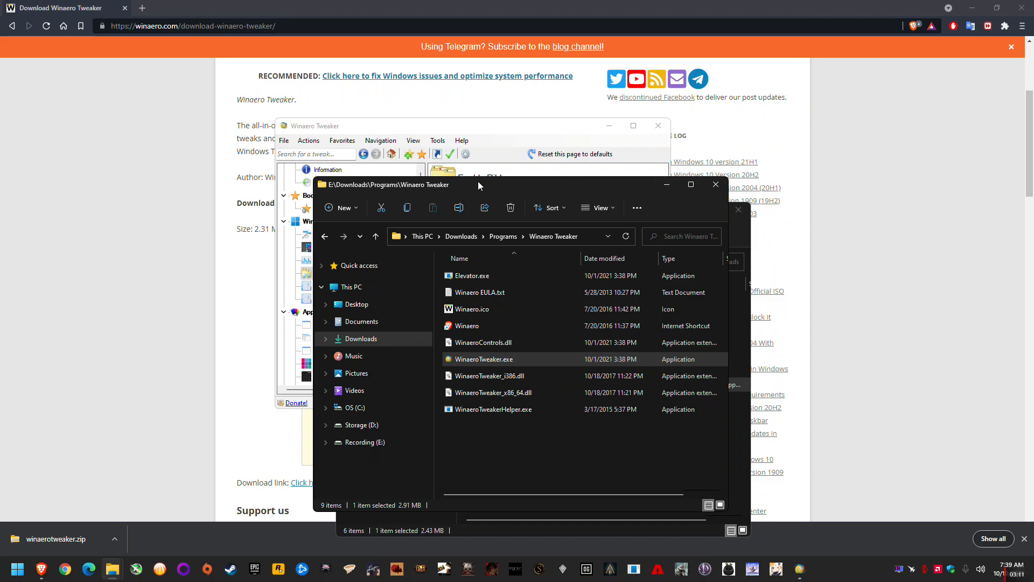
mouse_move(341, 207)
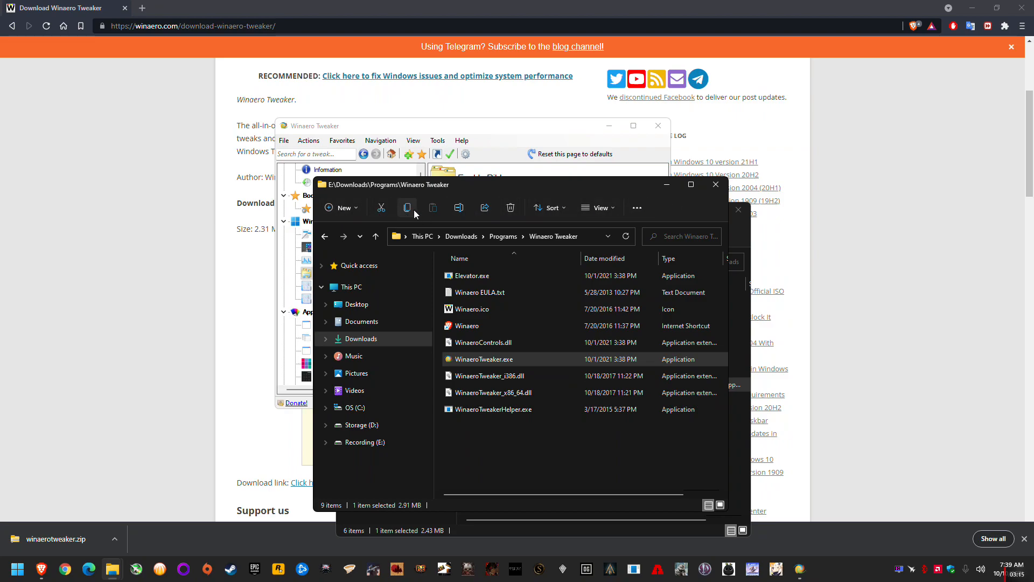
mouse_move(651, 219)
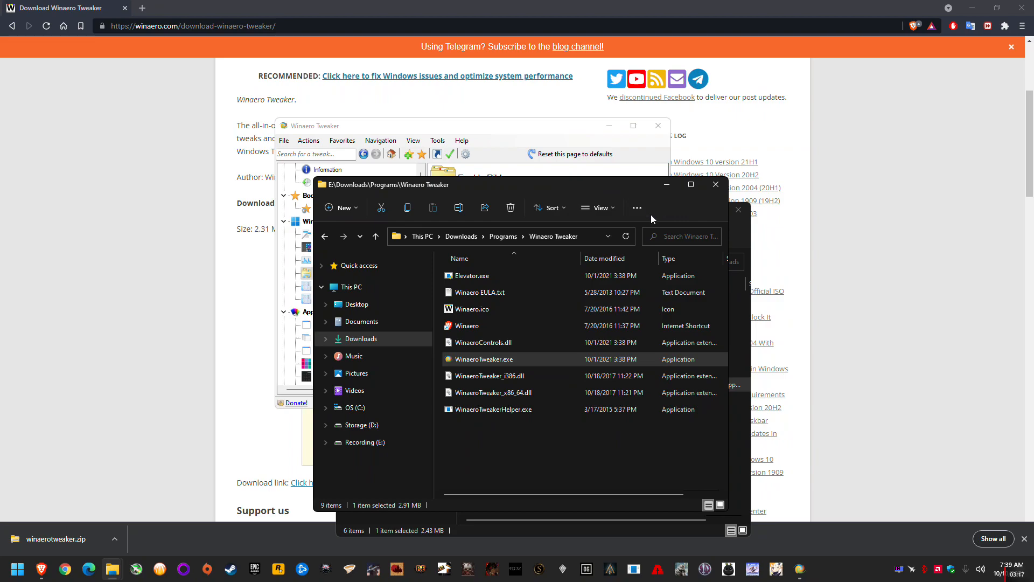
mouse_move(637, 208)
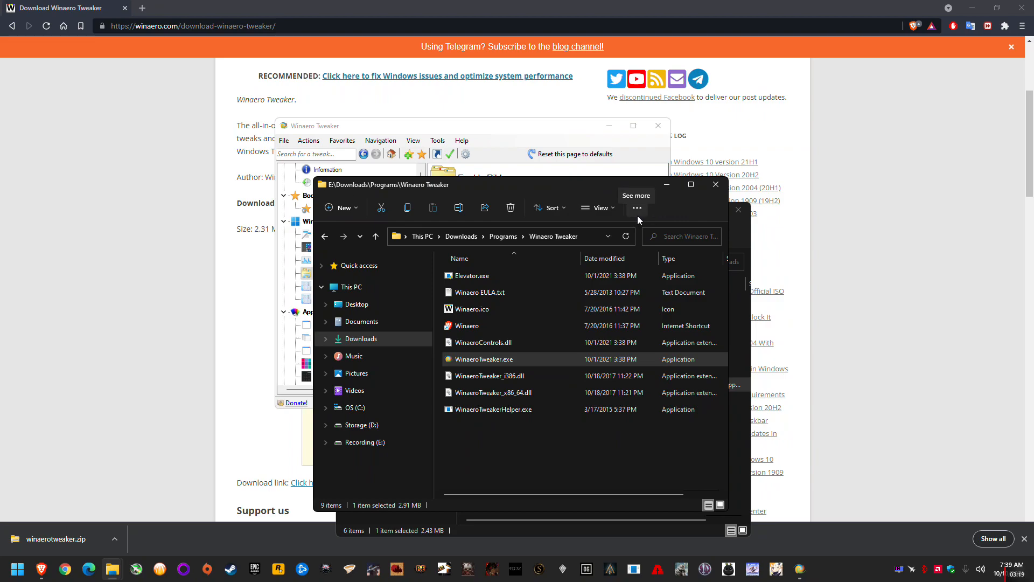
mouse_move(668, 185)
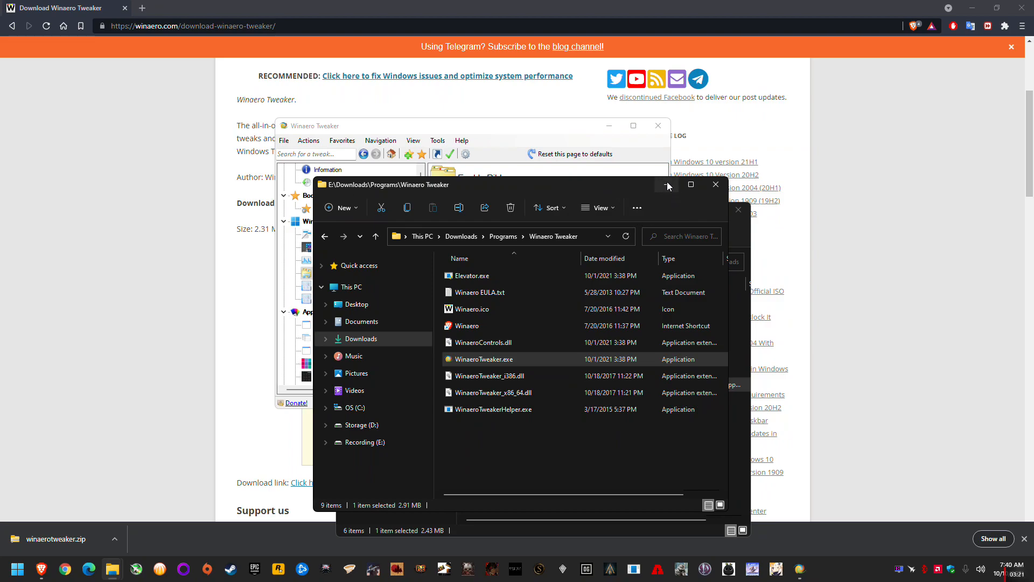
mouse_move(666, 185)
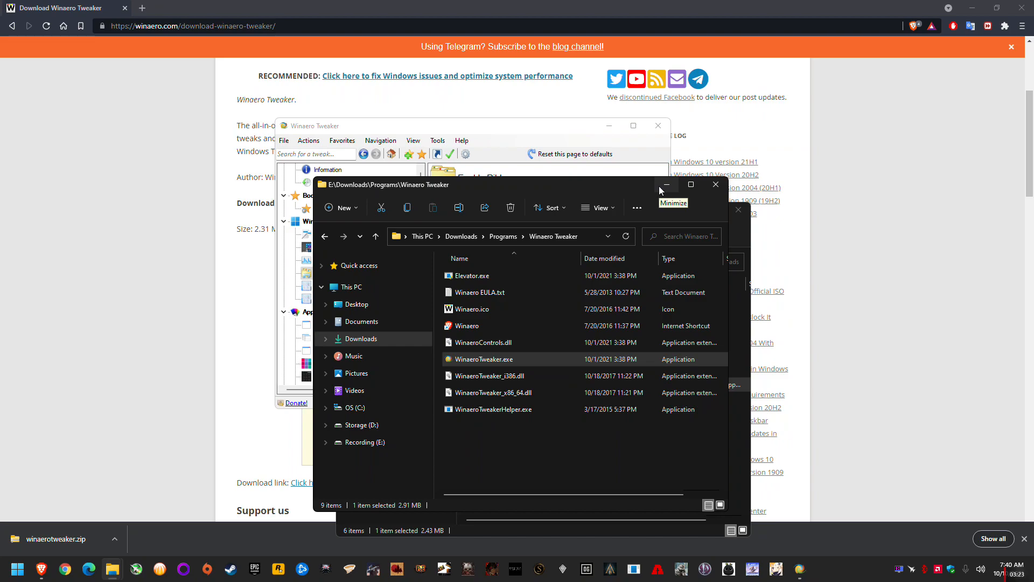
- Minimize the Winaero Tweaker folder Explorer window
left_click(666, 185)
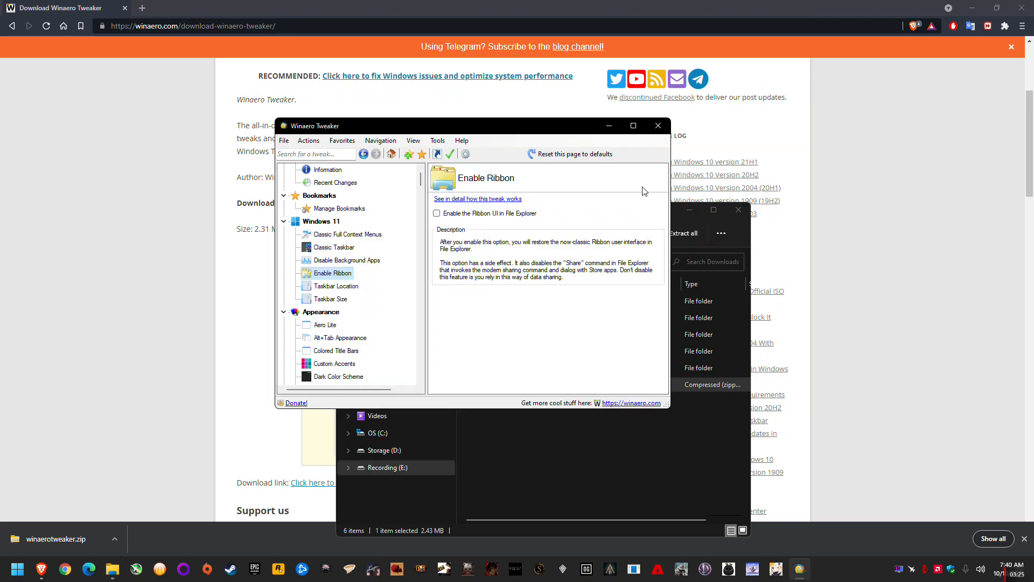
- Tick Enable Ribbon, close the Downloads window, and restart Explorer to apply it
left_click(436, 213)
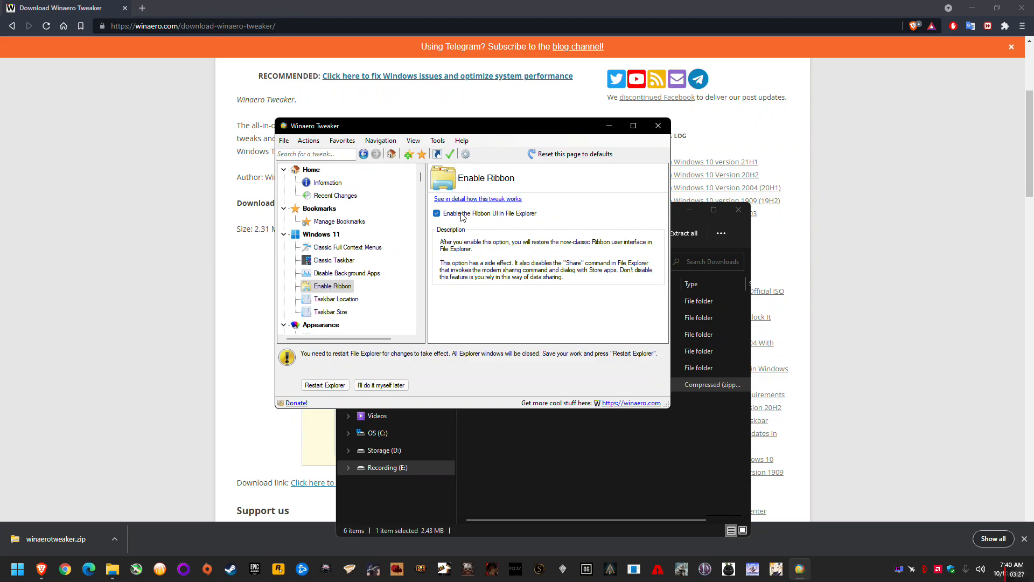
mouse_move(486, 220)
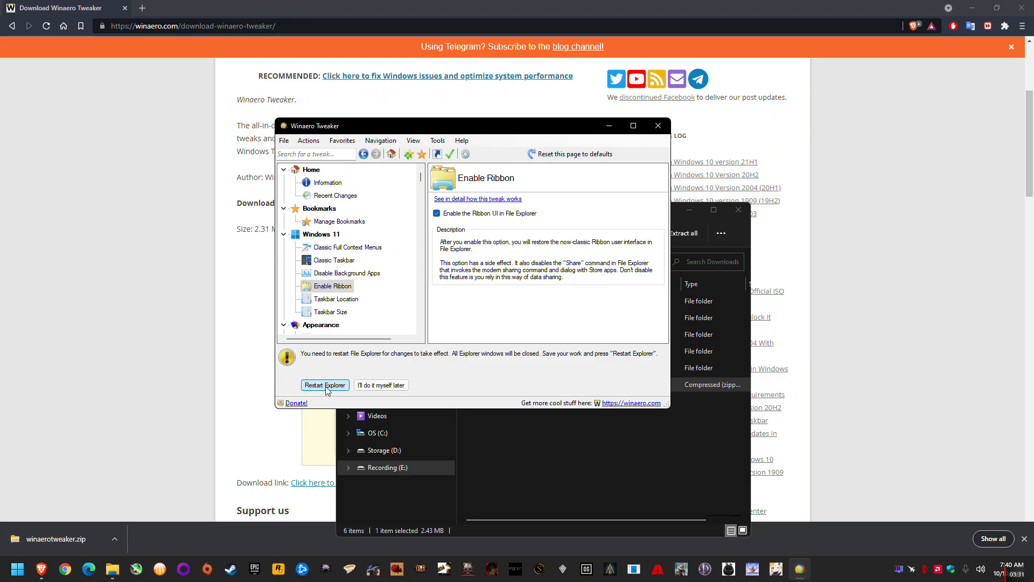
left_click(324, 385)
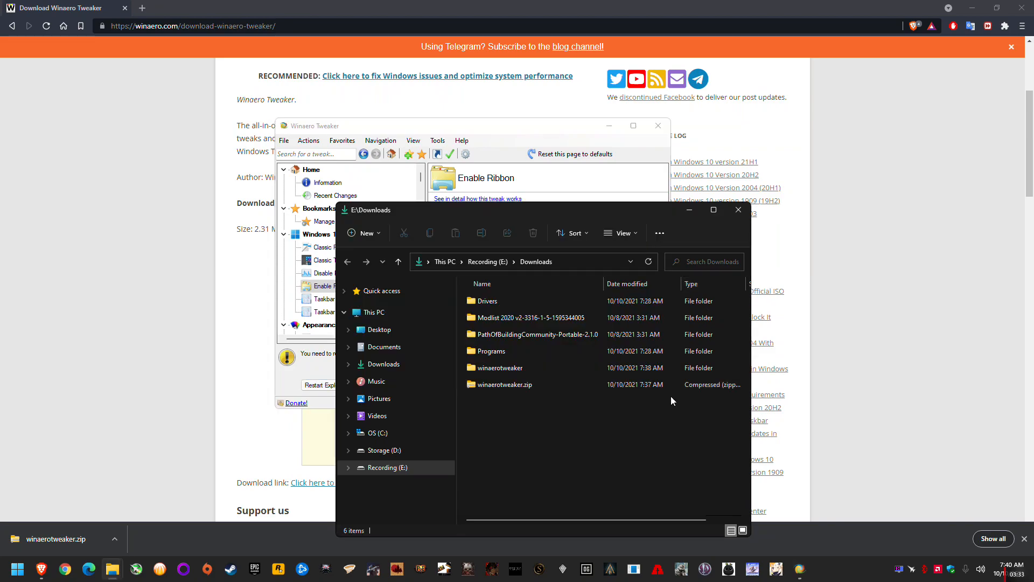
mouse_move(420, 236)
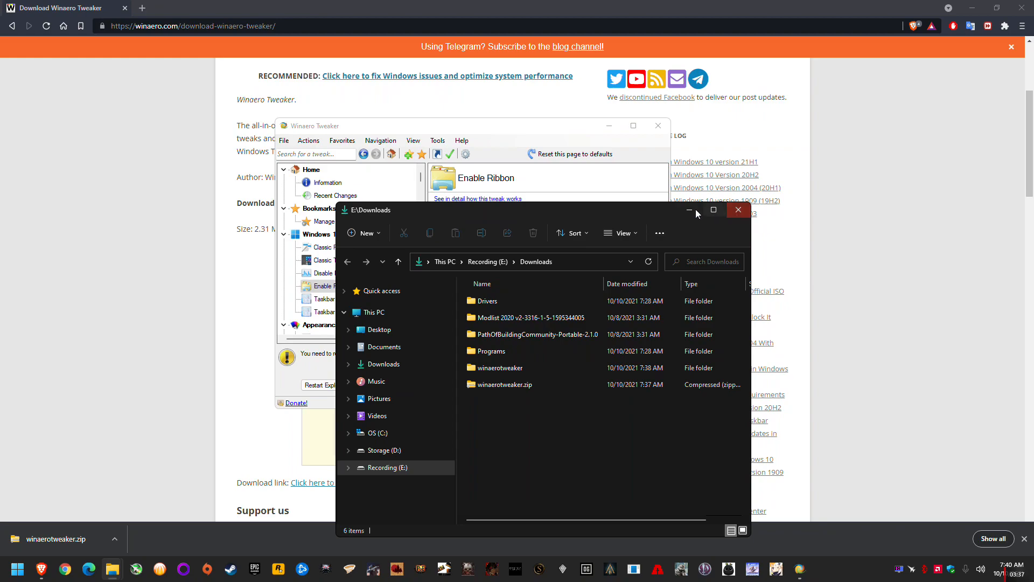
left_click(737, 210)
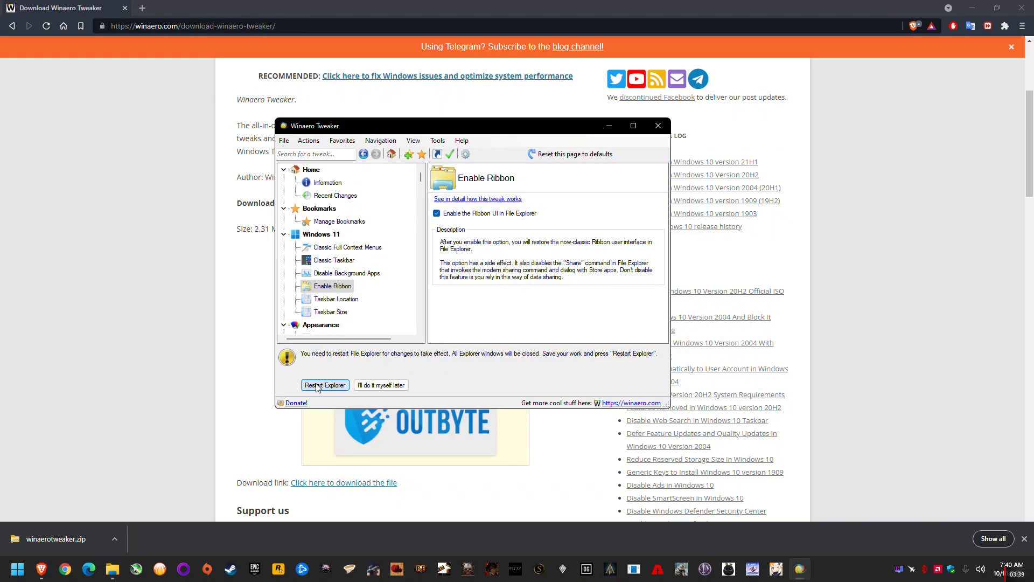
left_click(324, 384)
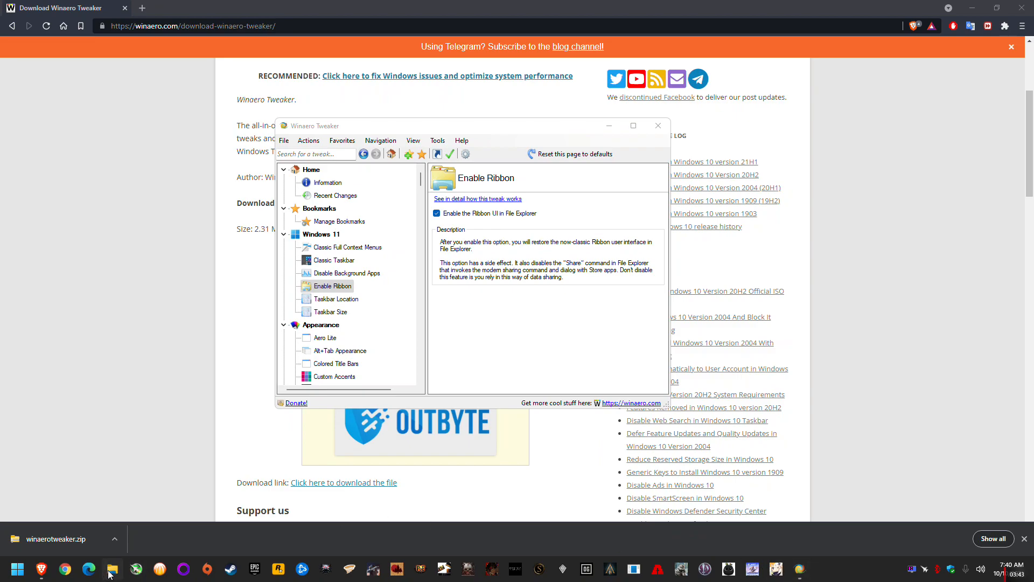
- Reopen This PC showing the classic ribbon's View options, then open a second window from the taskbar jump list
left_click(111, 569)
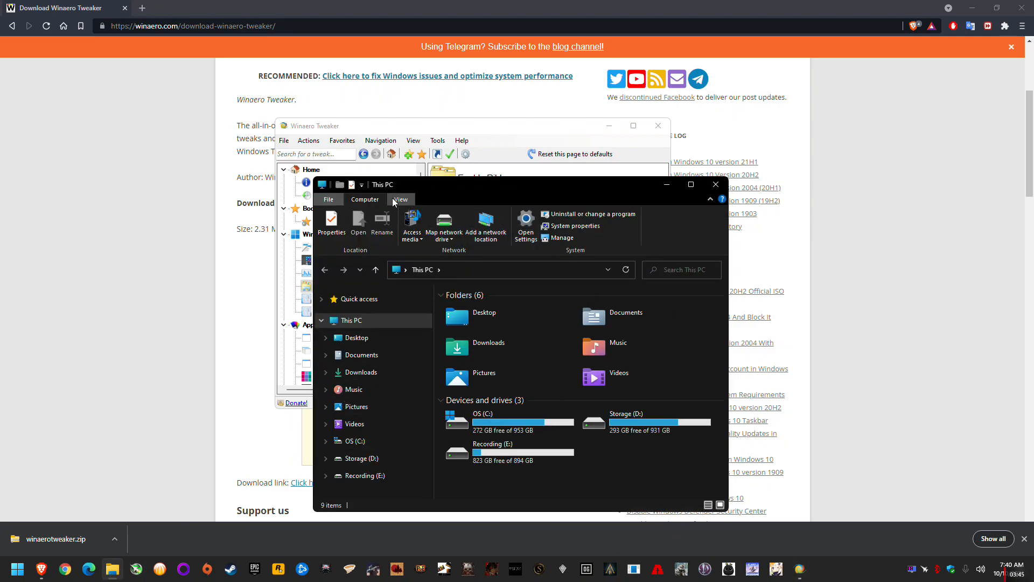
left_click(401, 199)
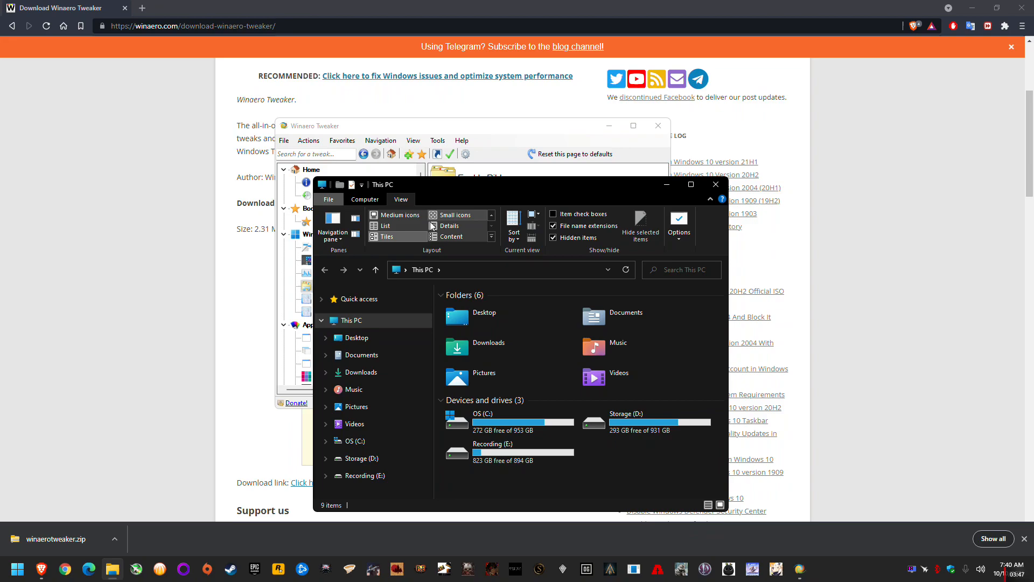
left_click(554, 238)
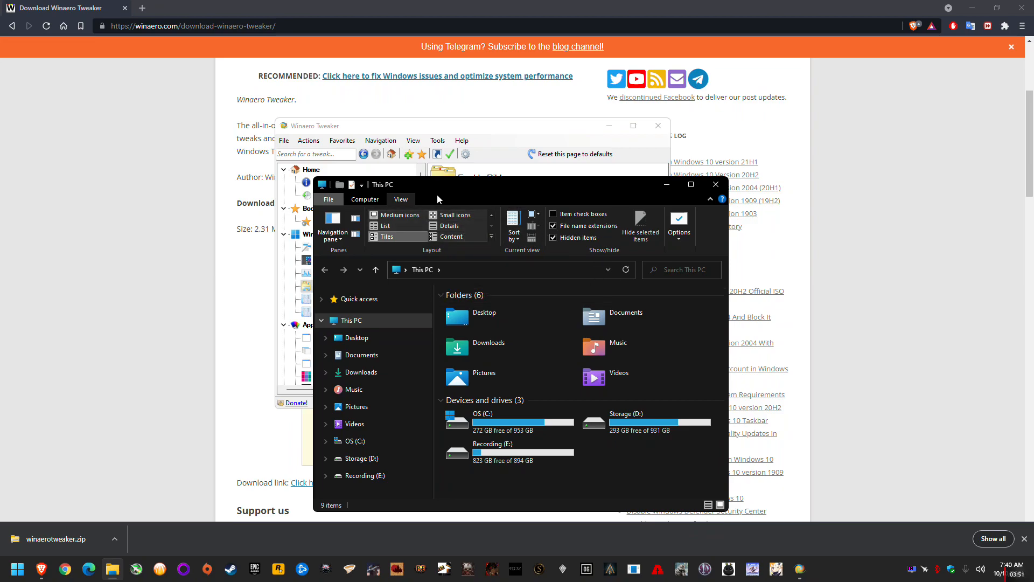
mouse_move(578, 187)
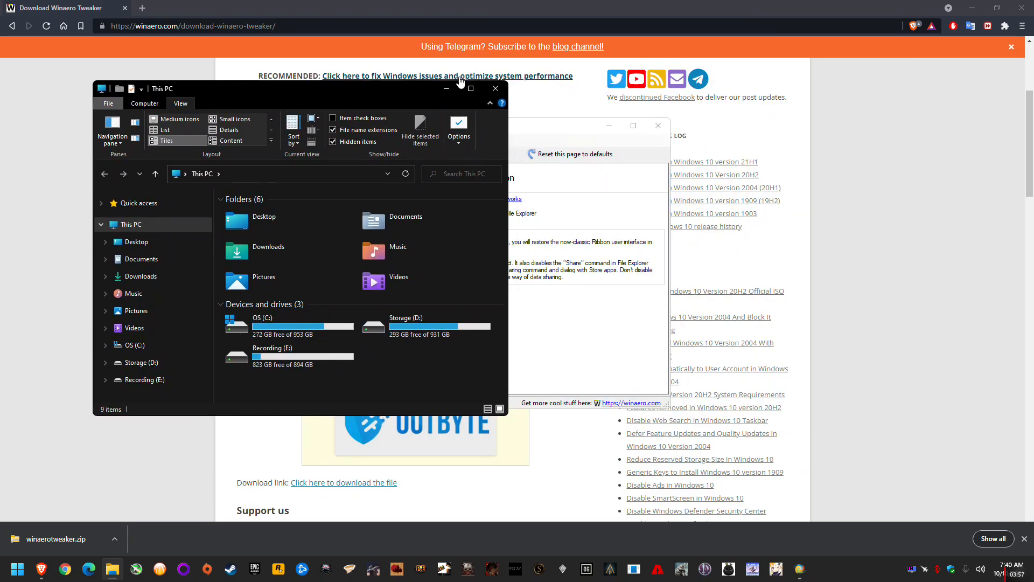
right_click(112, 569)
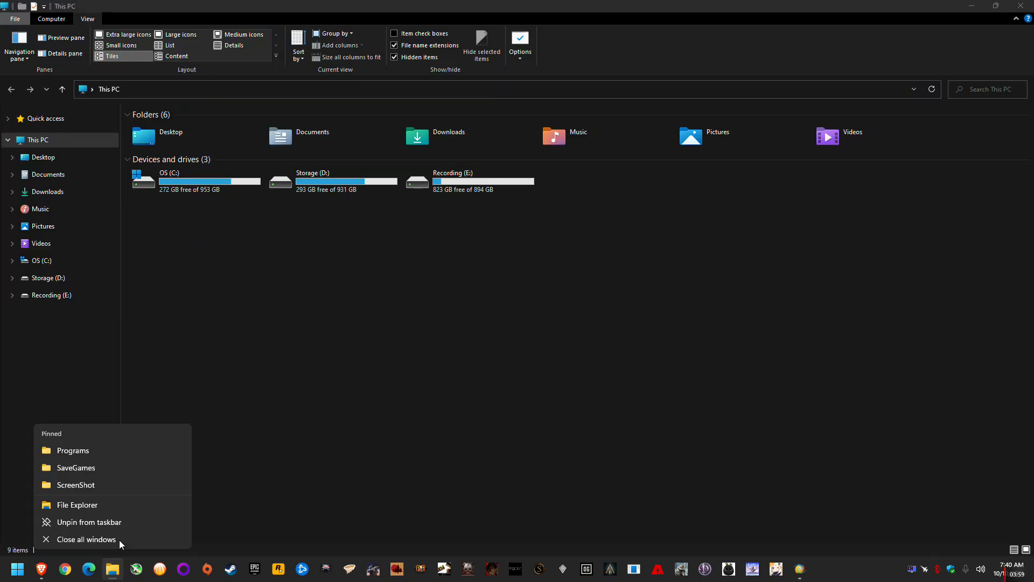
left_click(77, 505)
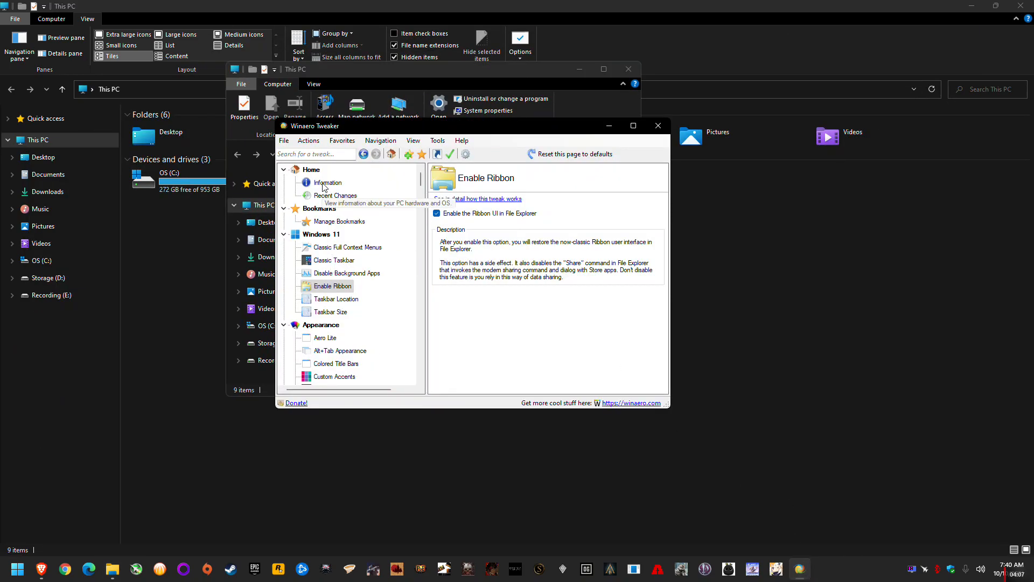
- Follow the 'See in detail how this tweak works' link on the Enable Ribbon page
scroll("down", 3)
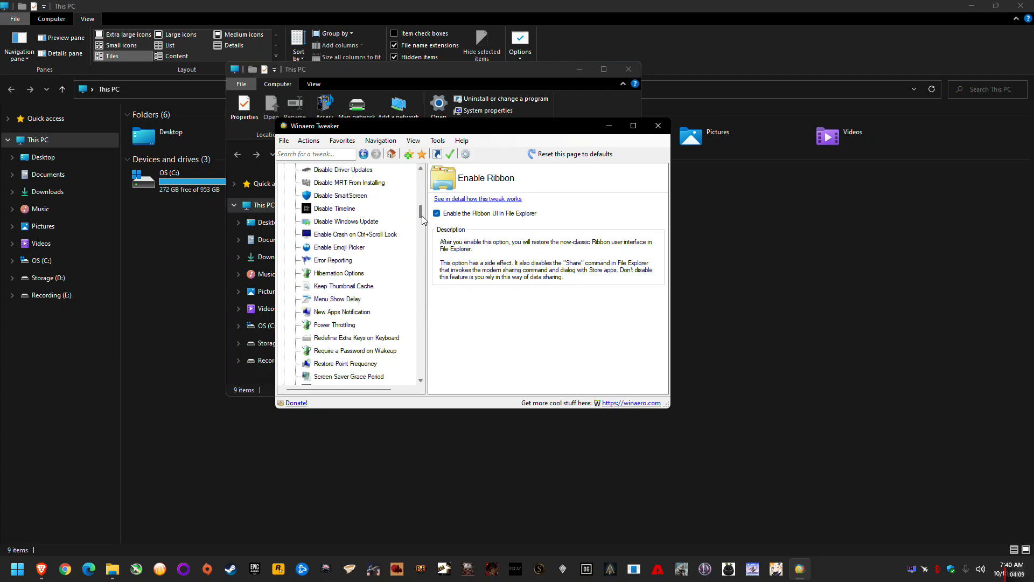
scroll("up", 3)
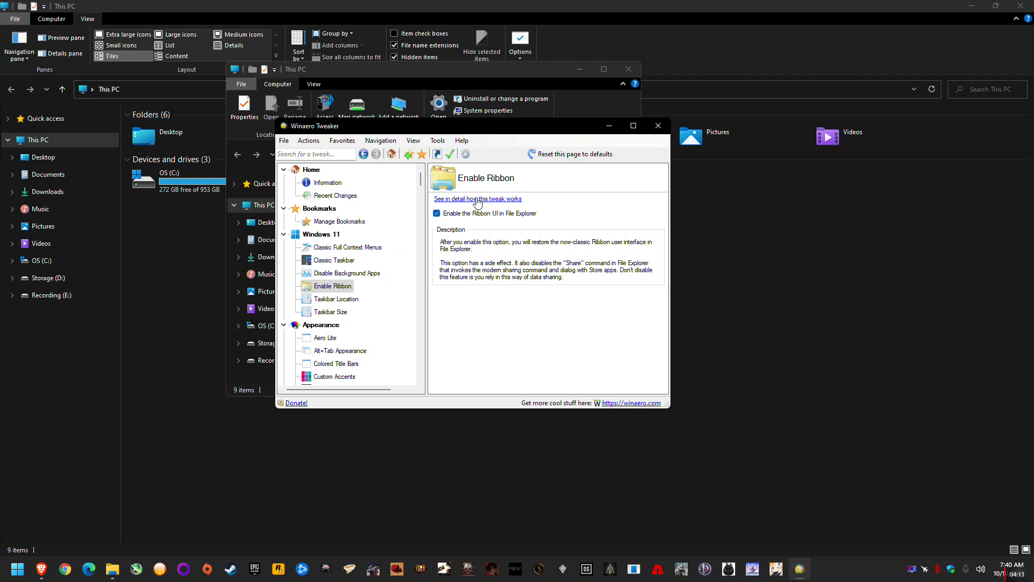
left_click(477, 199)
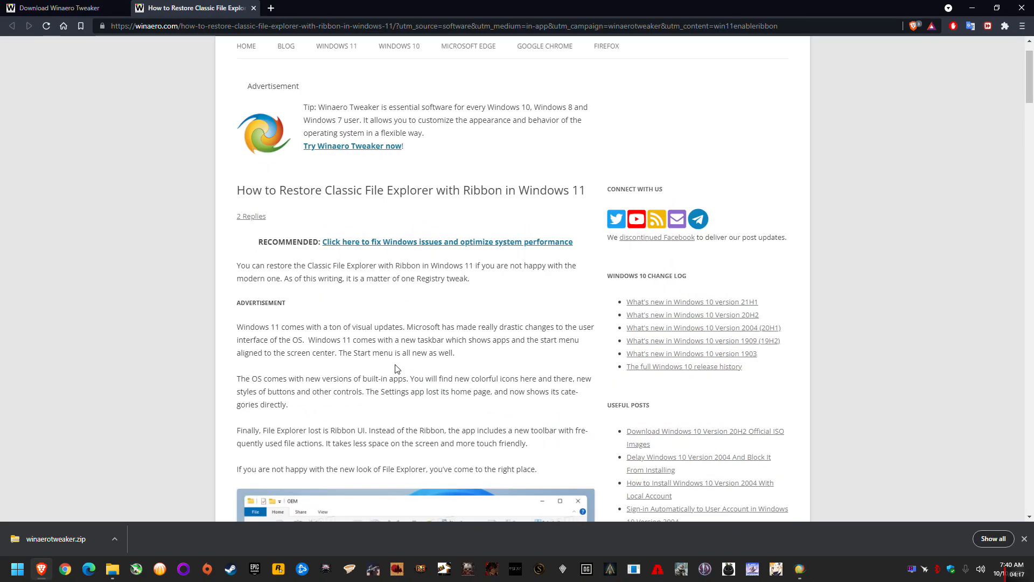
- Scroll through the article's Registry tweak and Winaero Tweaker steps, then return to its top
scroll("down", 3)
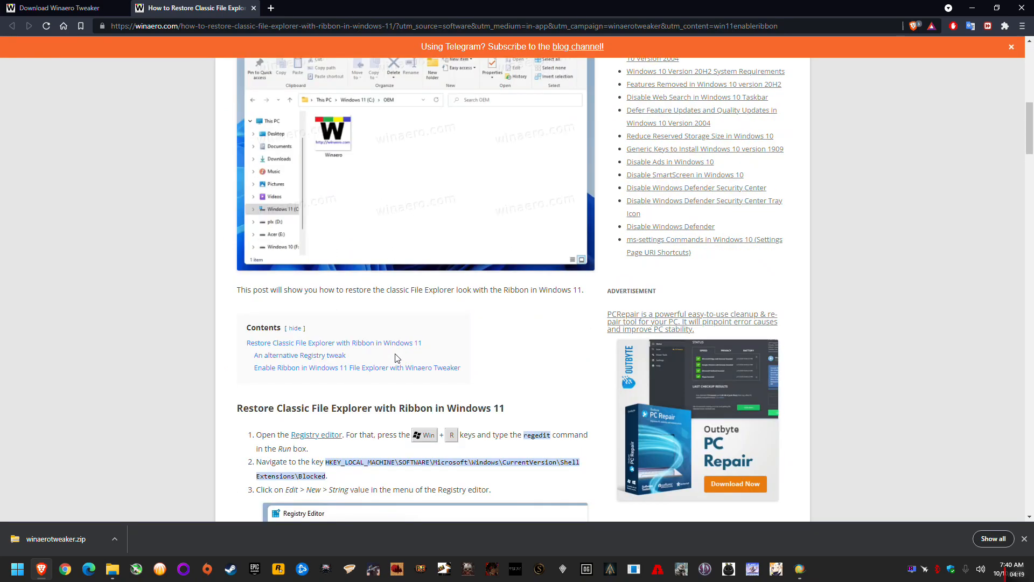
scroll("down", 3)
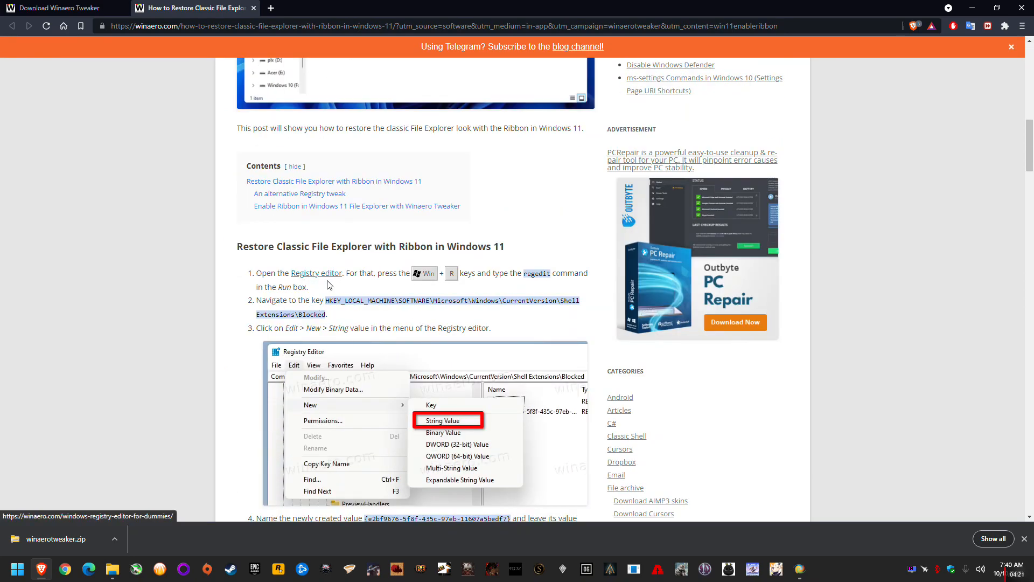
mouse_move(338, 280)
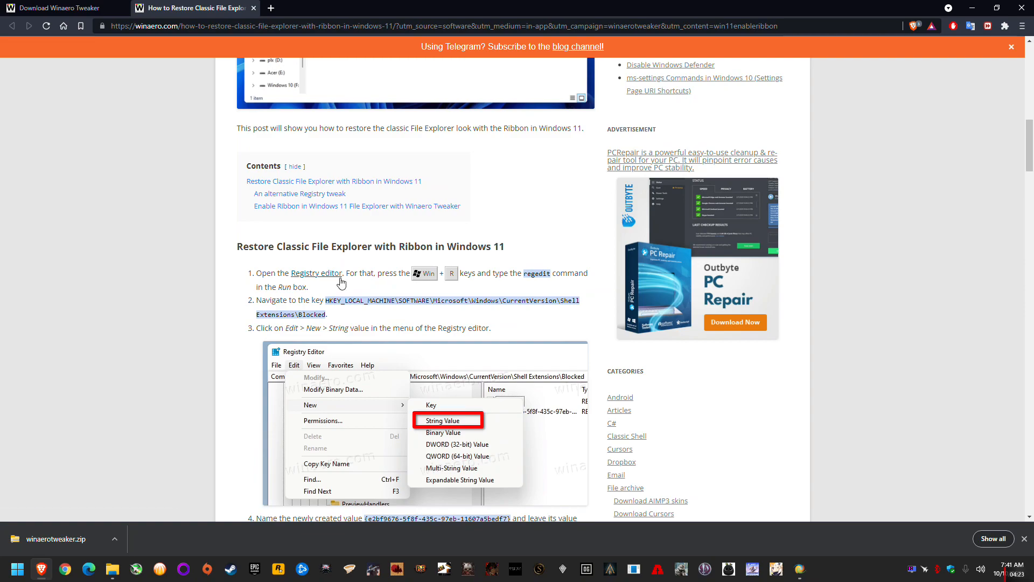
scroll("down", 3)
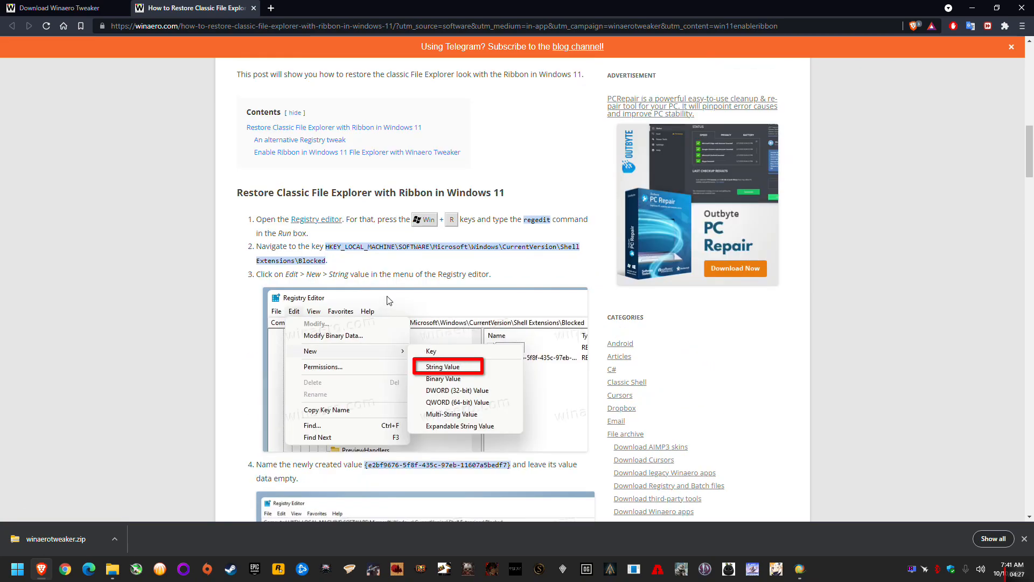
scroll("up", 3)
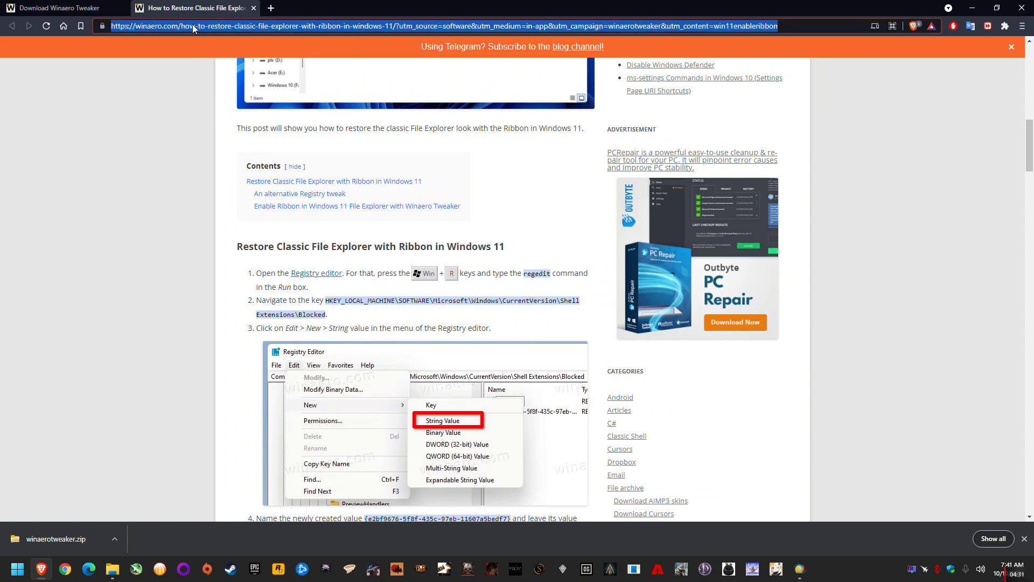
scroll("down", 3)
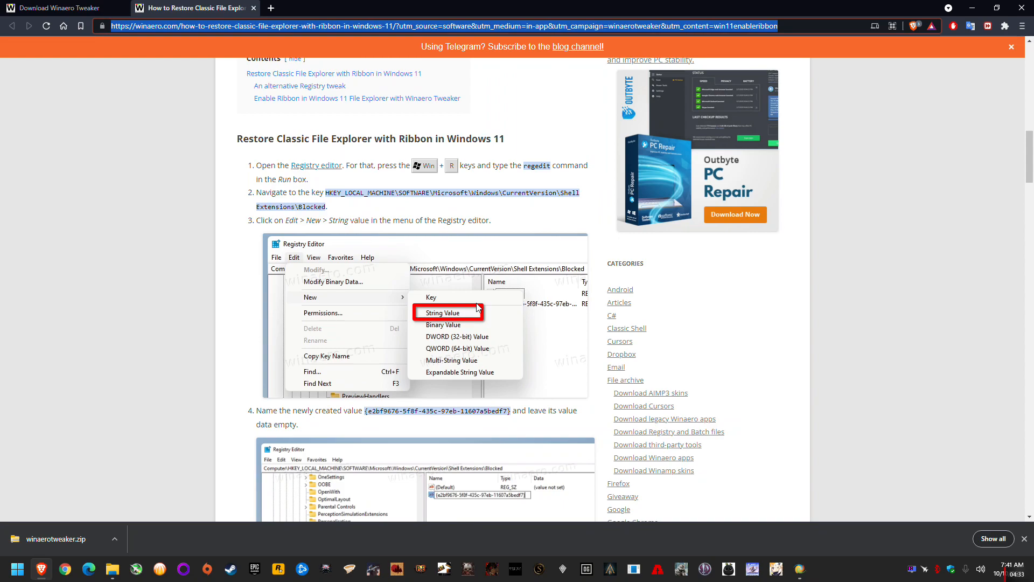
scroll("down", 3)
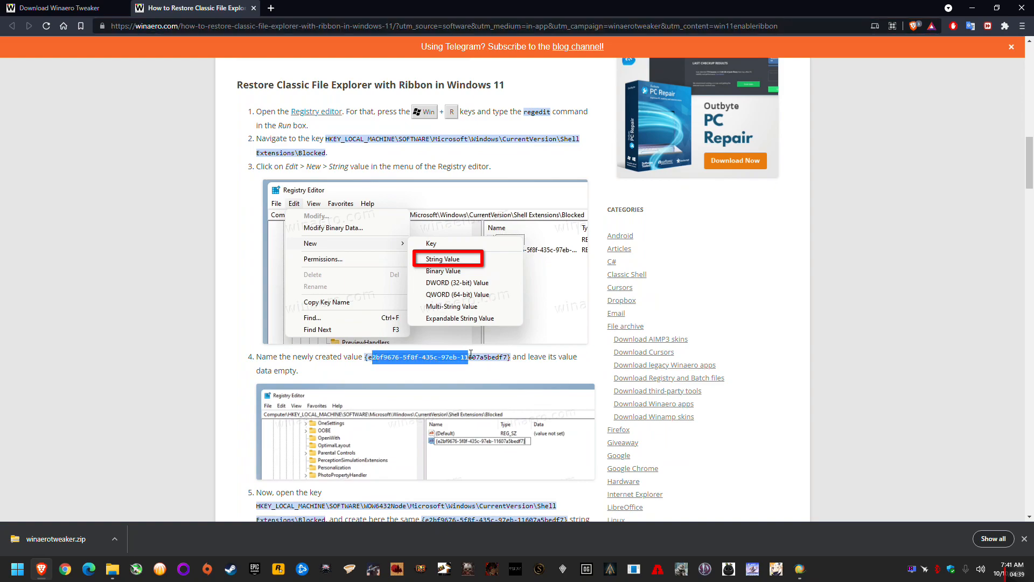
mouse_move(477, 377)
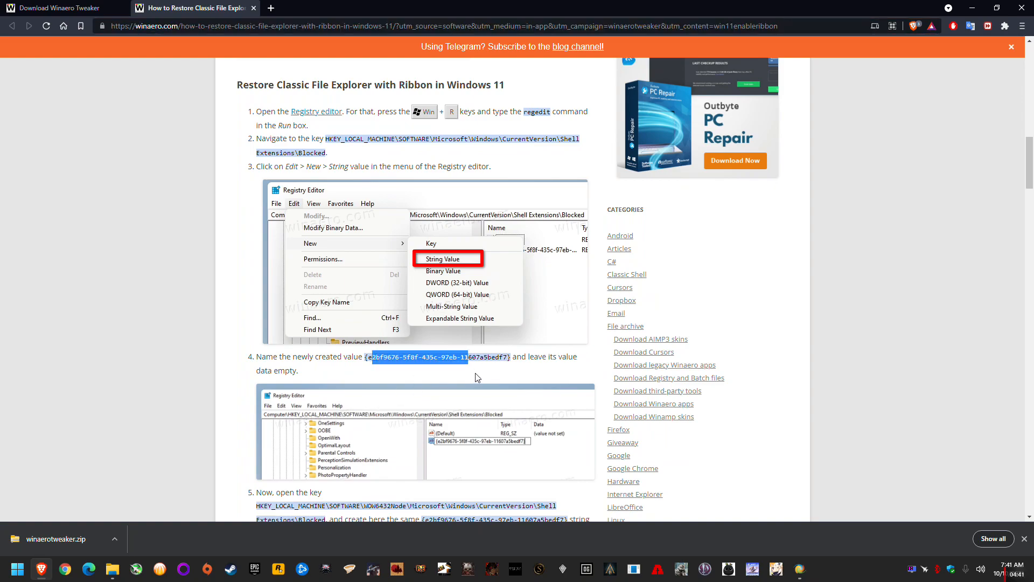
scroll("down", 3)
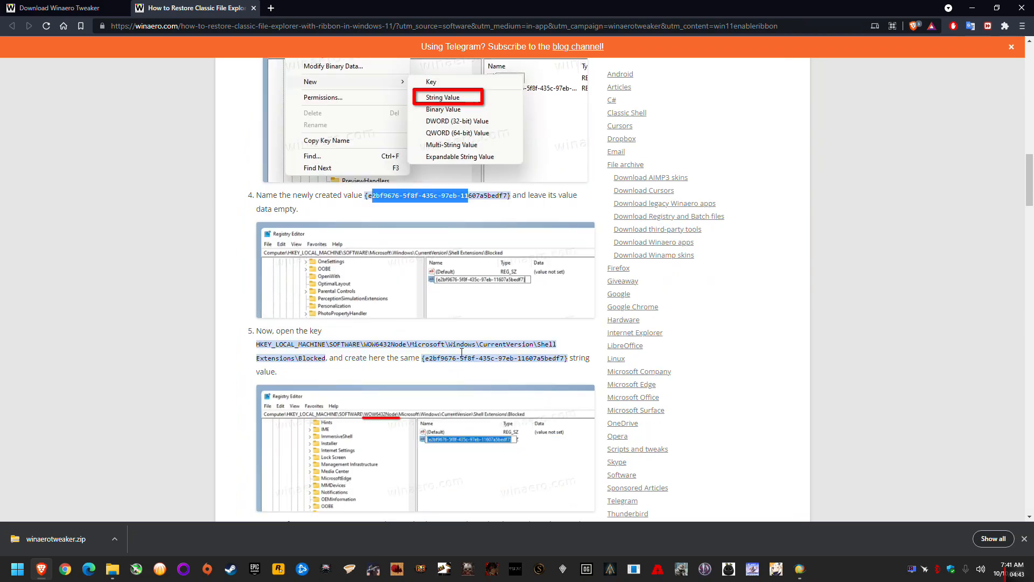
scroll("up", 3)
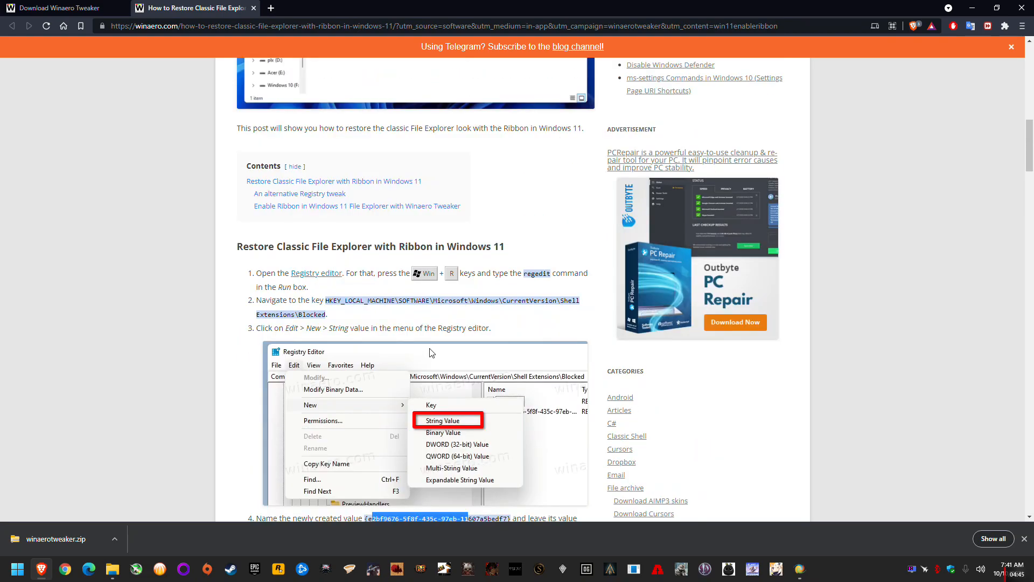
scroll("up", 3)
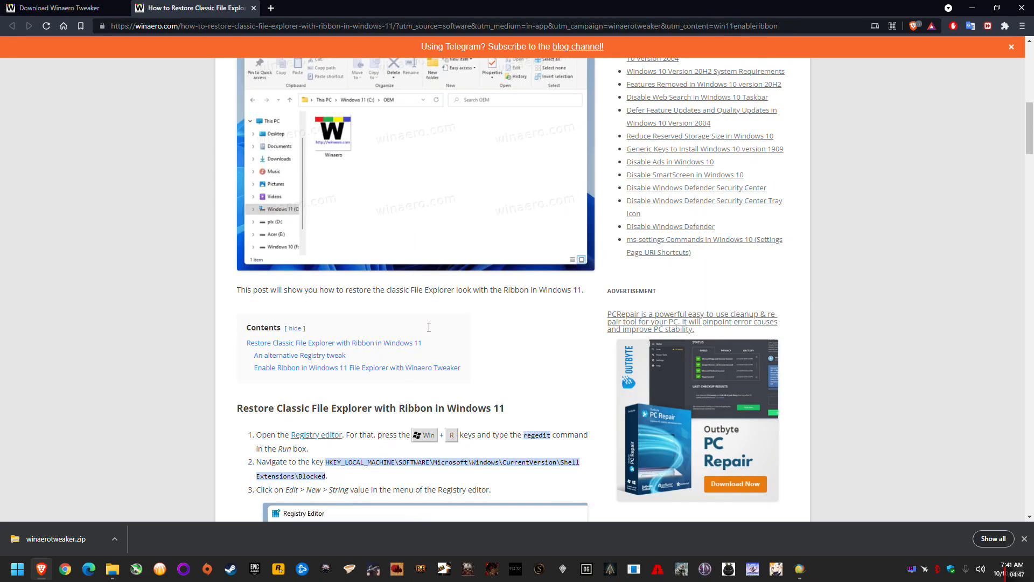
scroll("down", 3)
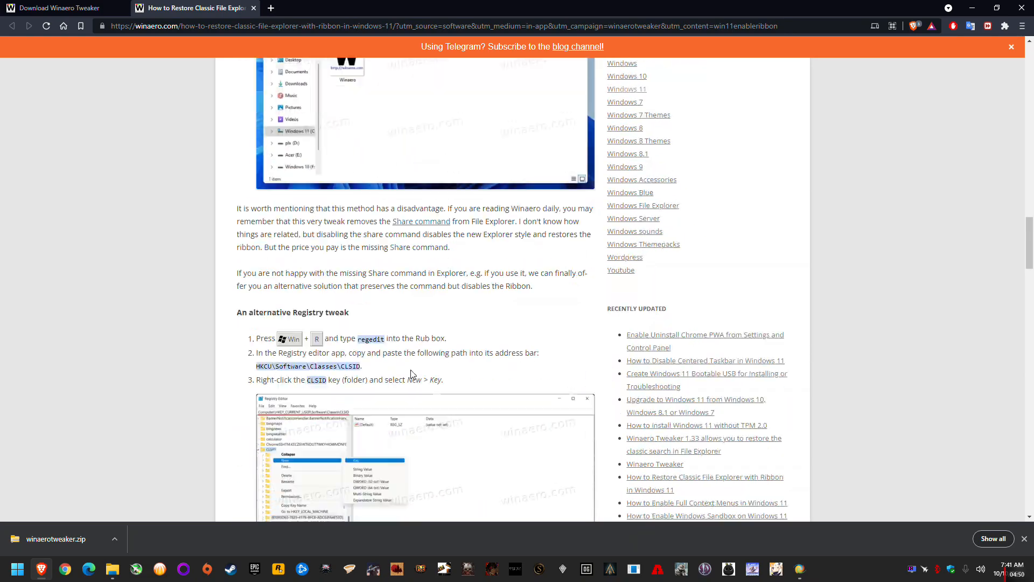
scroll("down", 3)
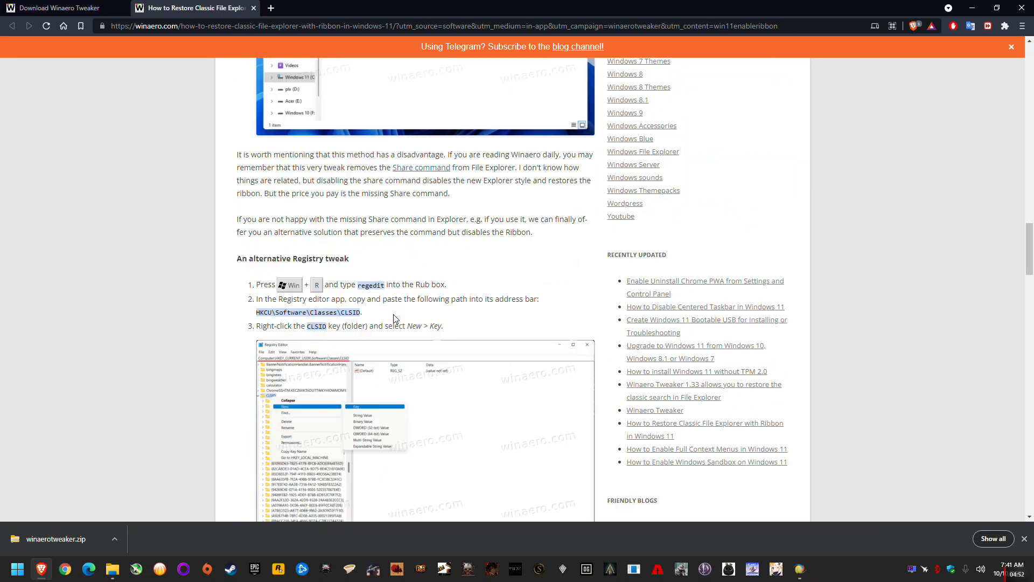
scroll("down", 3)
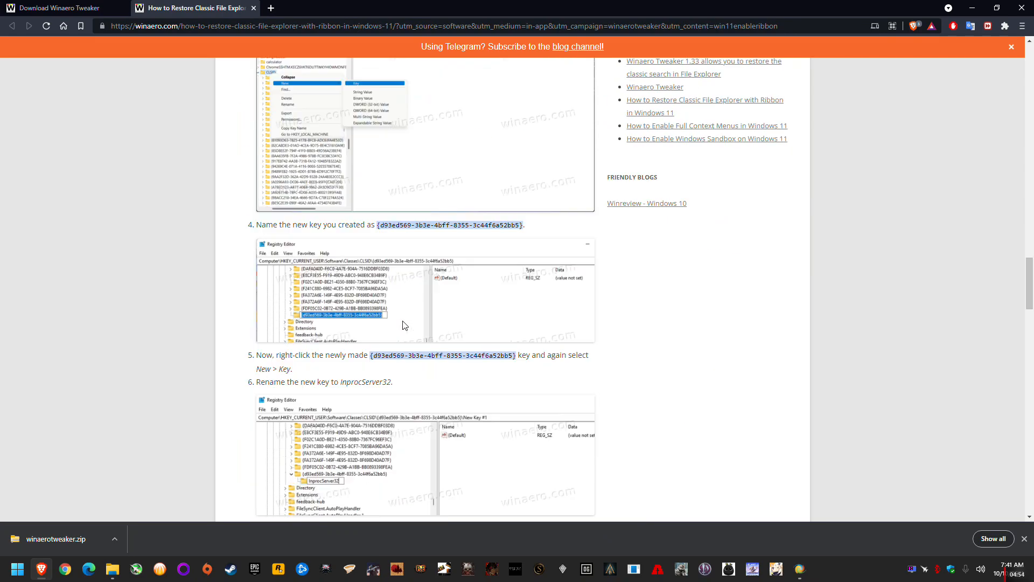
scroll("down", 3)
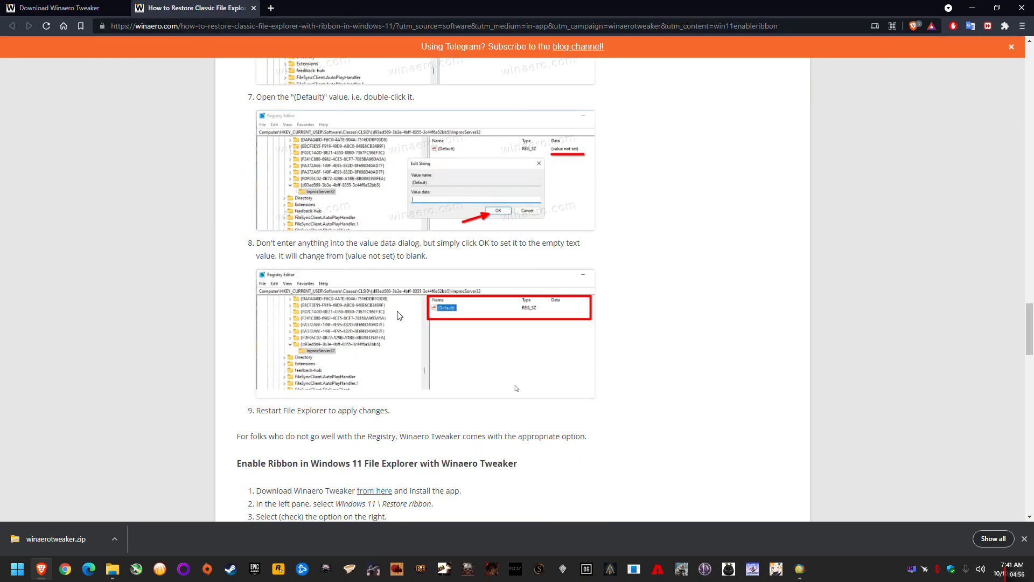
scroll("down", 3)
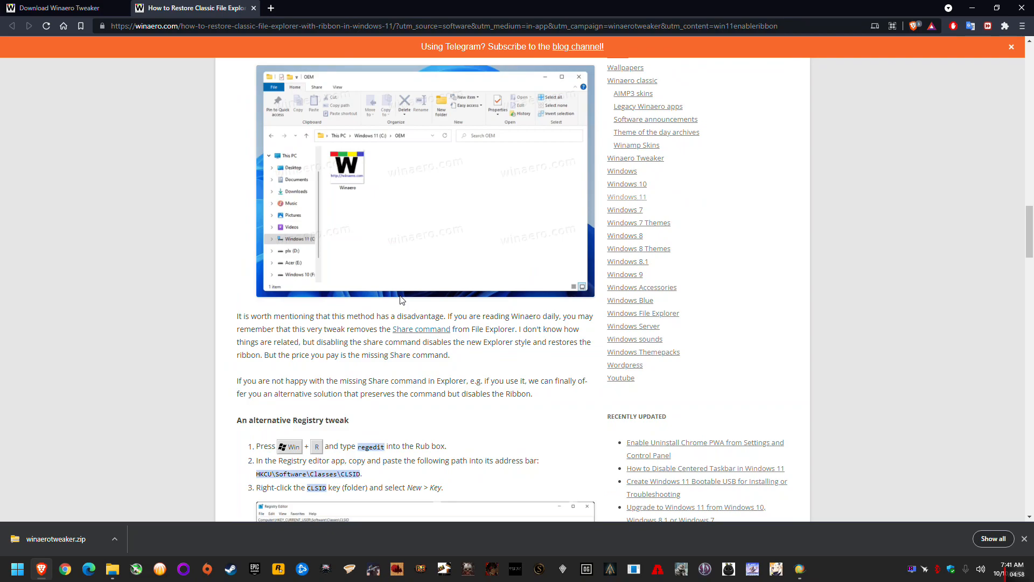
scroll("up", 3)
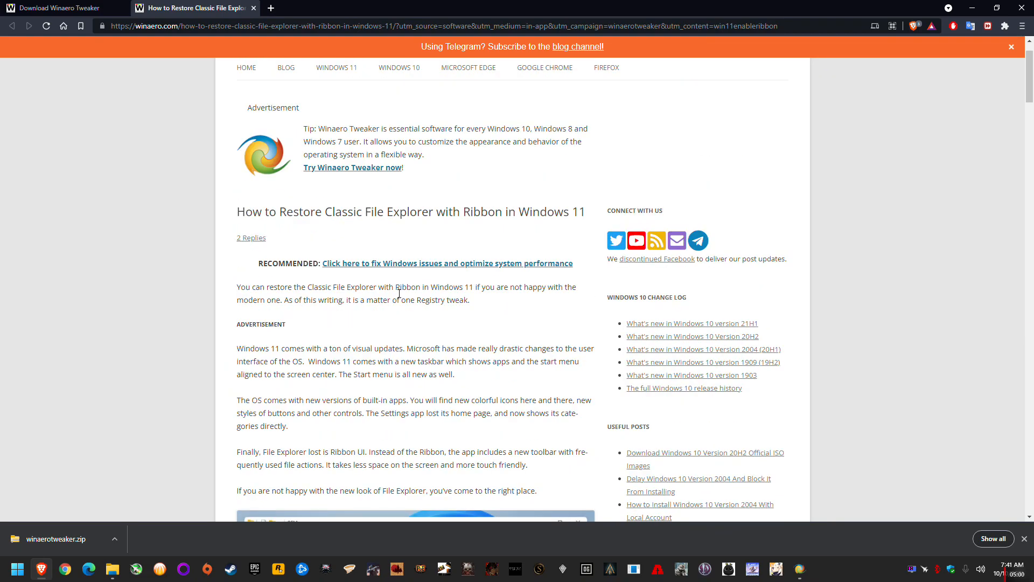
scroll("up", 3)
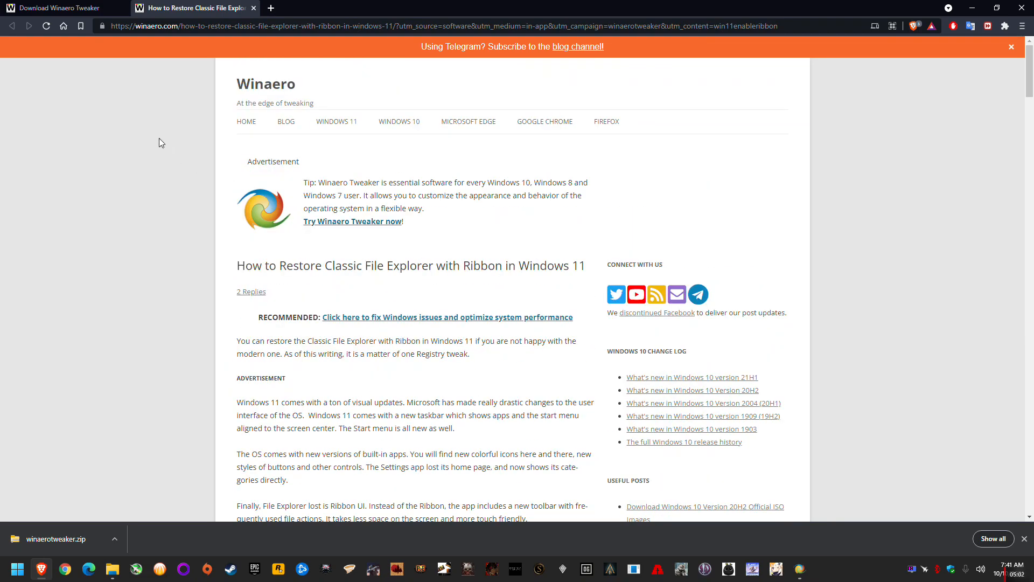
mouse_move(313, 240)
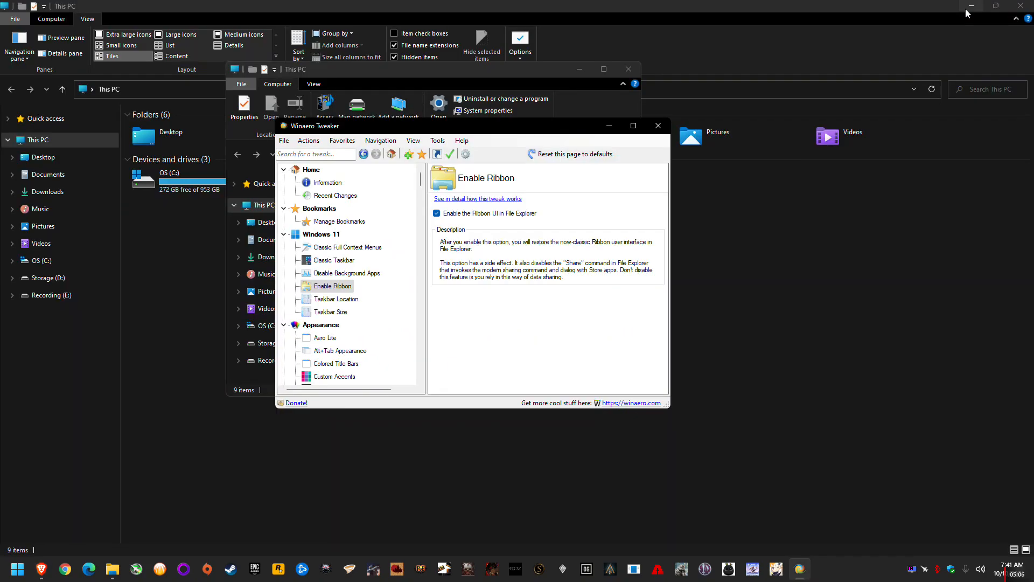
mouse_move(504, 203)
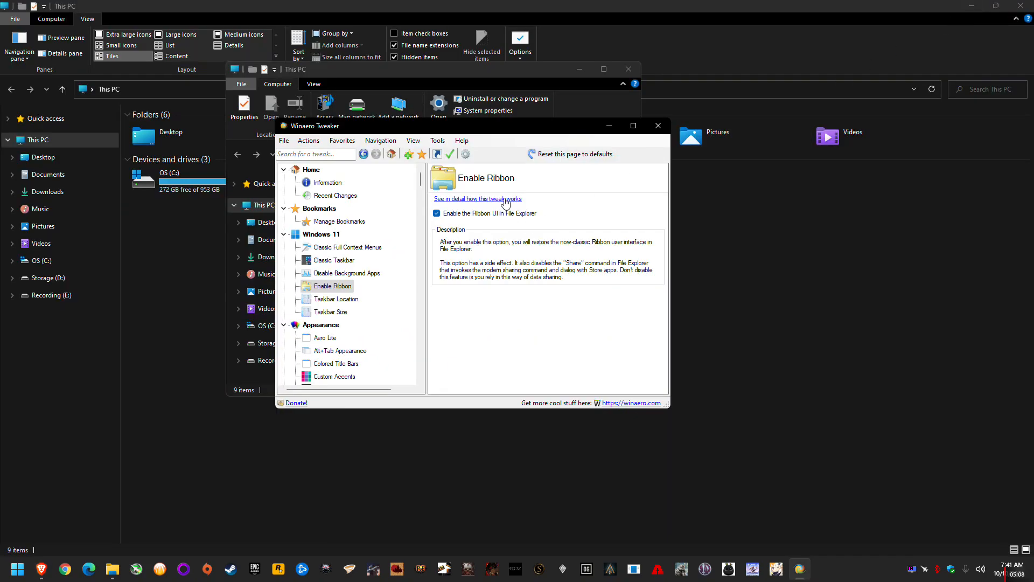
mouse_move(510, 195)
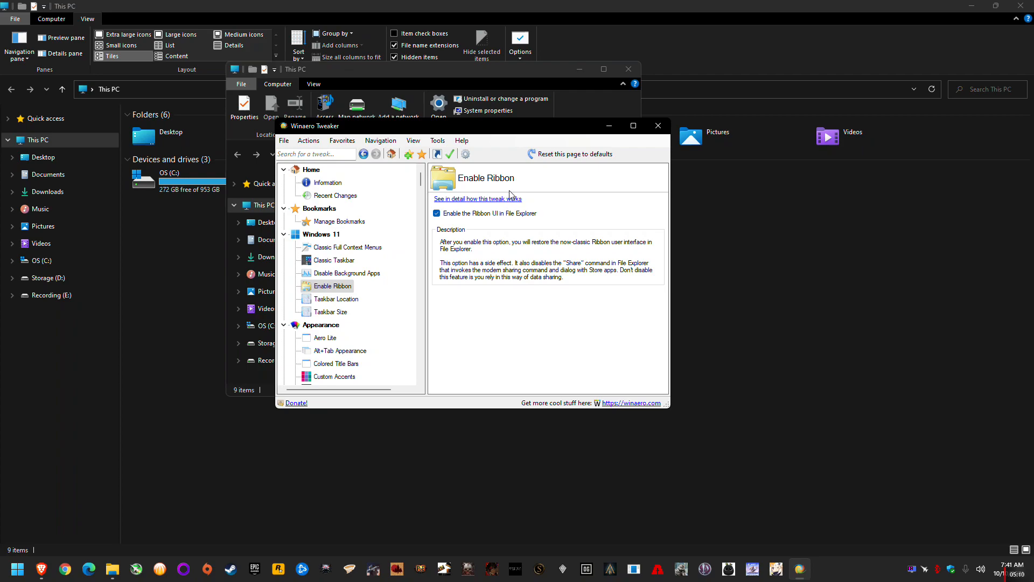
mouse_move(344, 247)
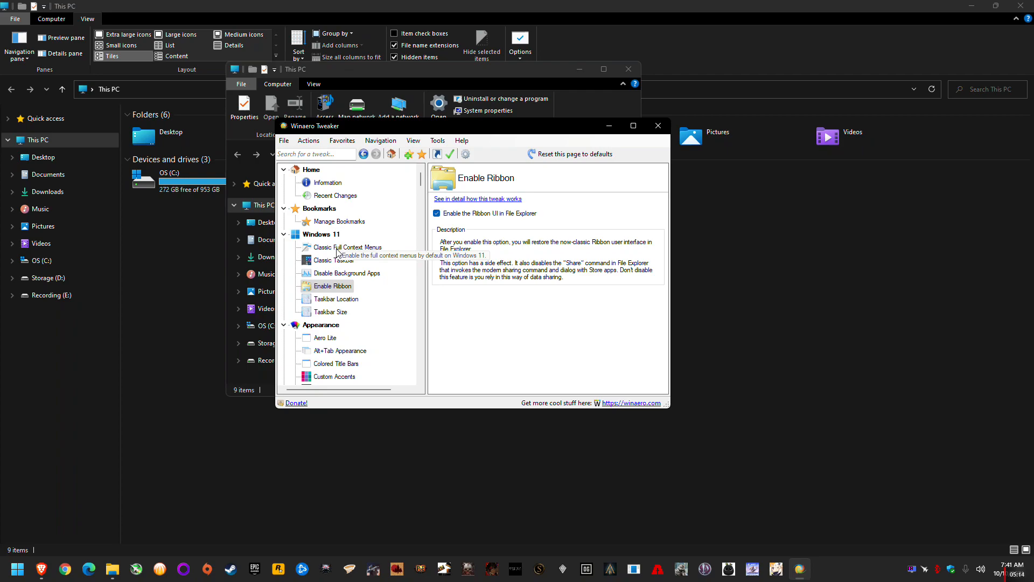
- Select Classic Full Context Menus under Windows 11 in the tweak tree
left_click(346, 247)
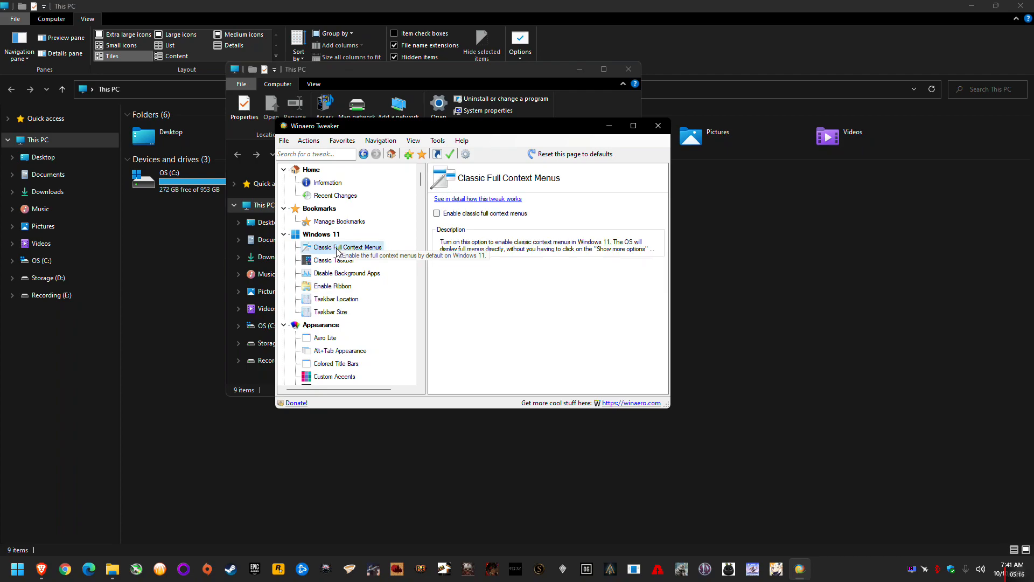
- Launch AMD Radeon Software from the desktop's right-click menu and maximize its window
right_click(511, 264)
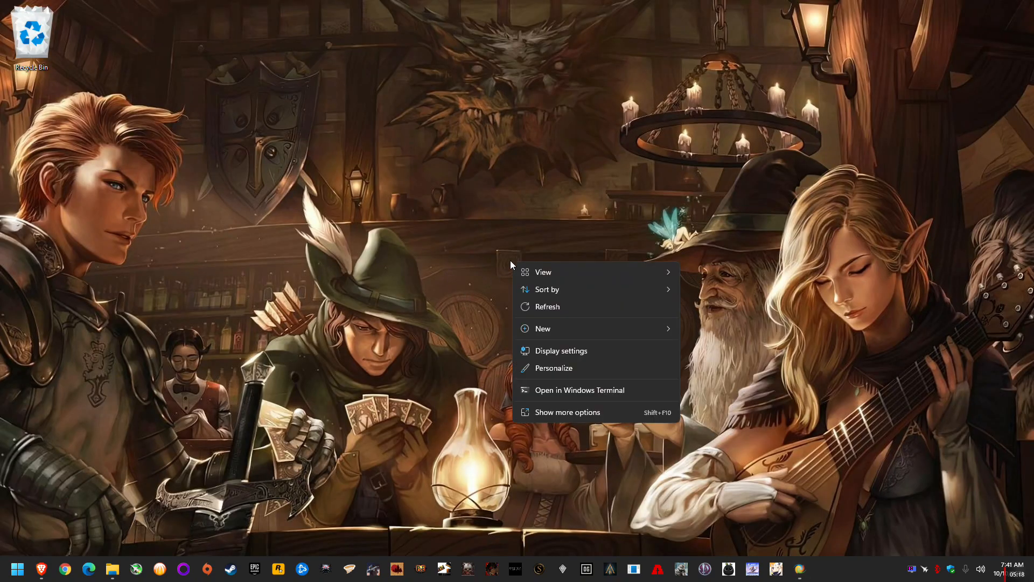
mouse_move(580, 324)
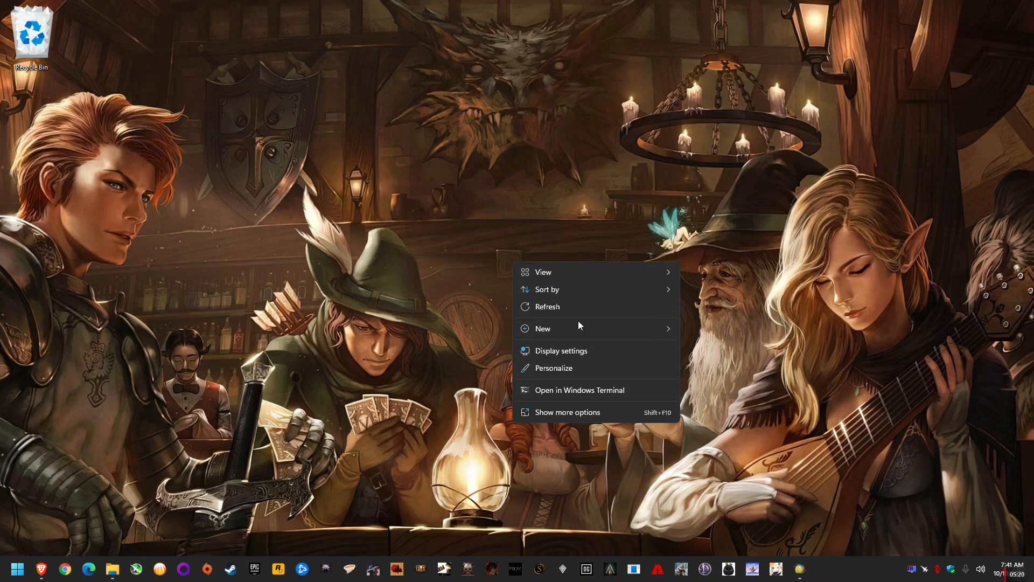
mouse_move(553, 421)
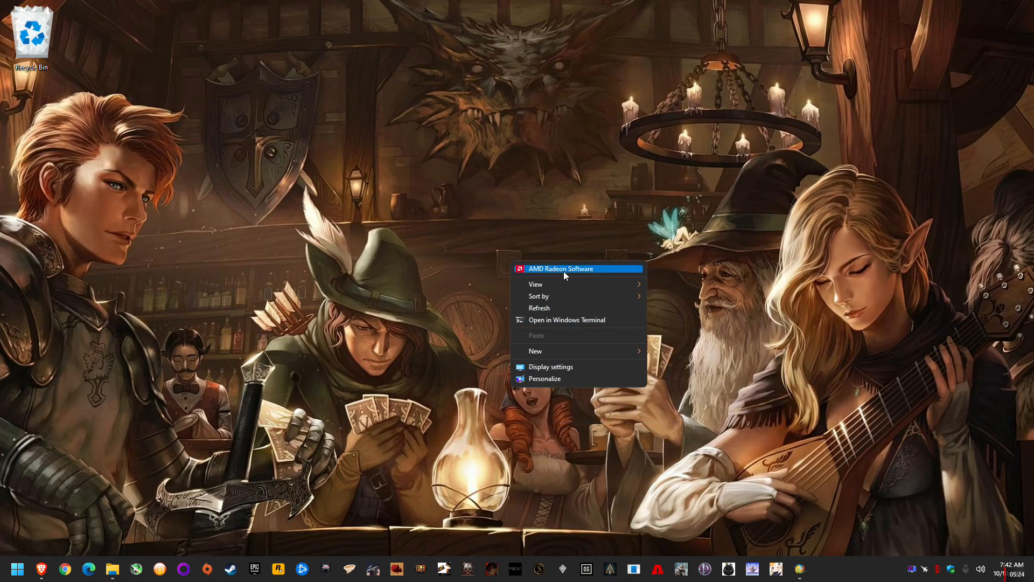
mouse_move(562, 273)
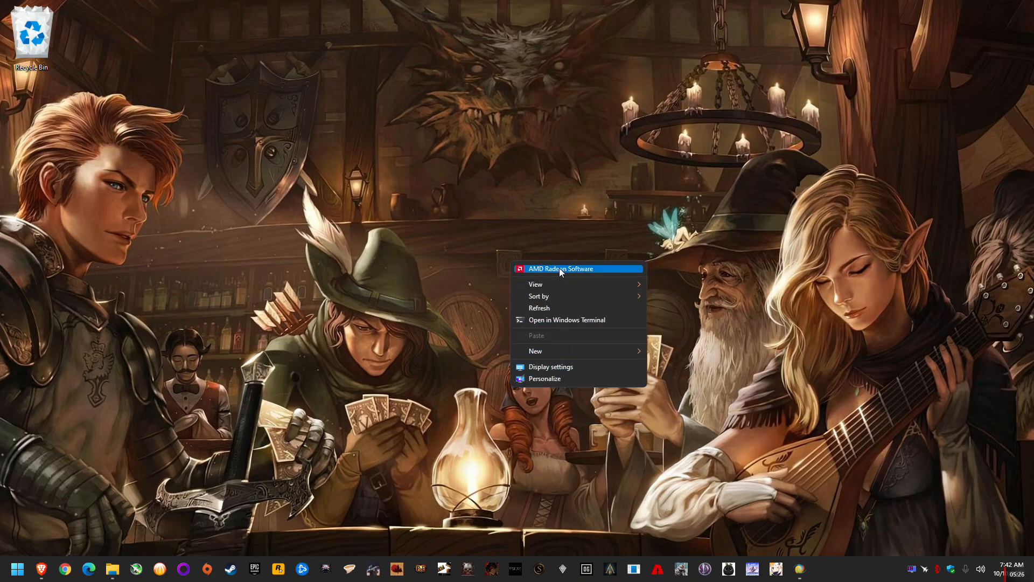
left_click(561, 268)
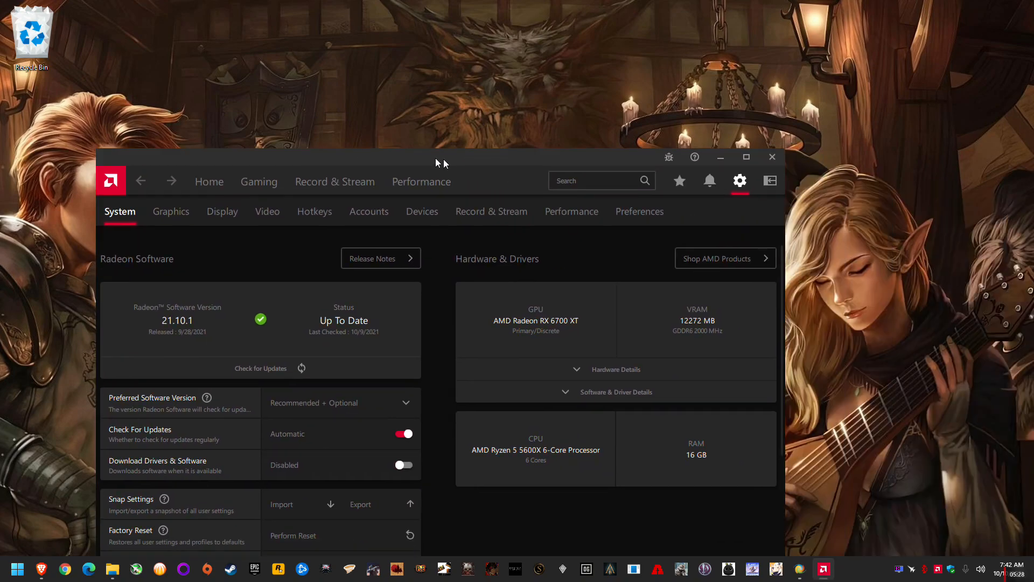
left_click(746, 157)
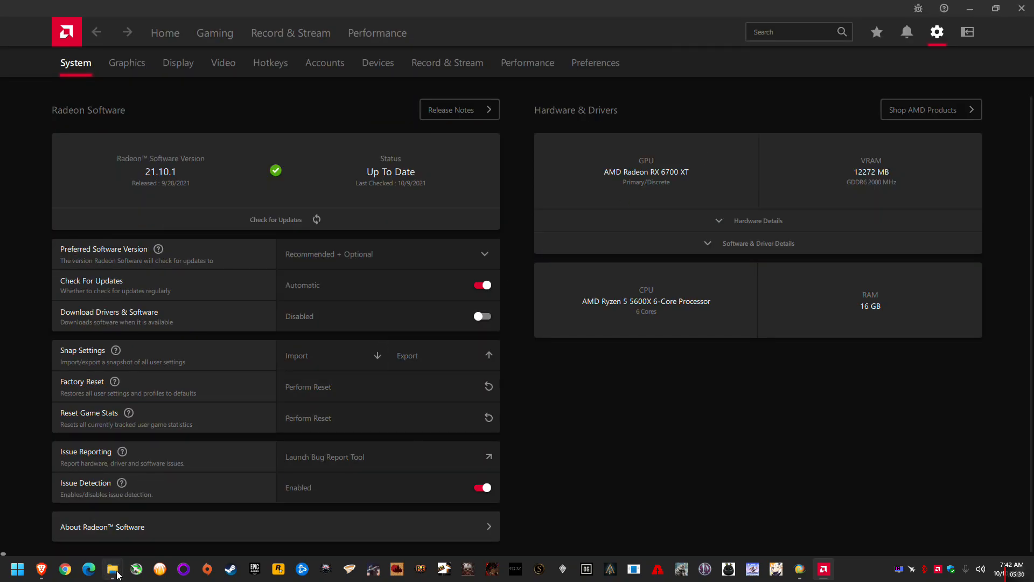
- Show winaerotweaker.zip's short right-click menu in Downloads, then return to Winaero Tweaker
left_click(112, 568)
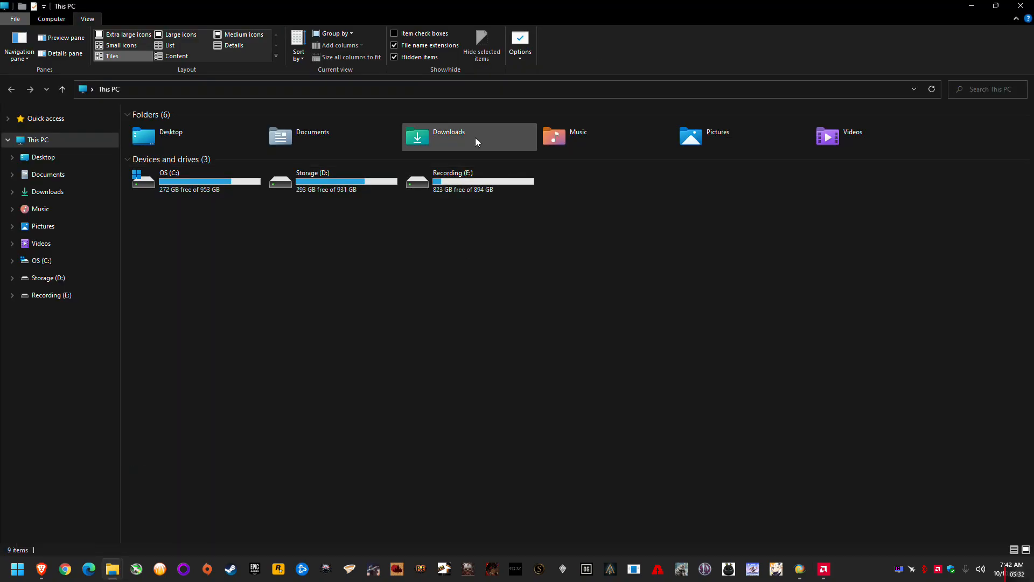
right_click(169, 212)
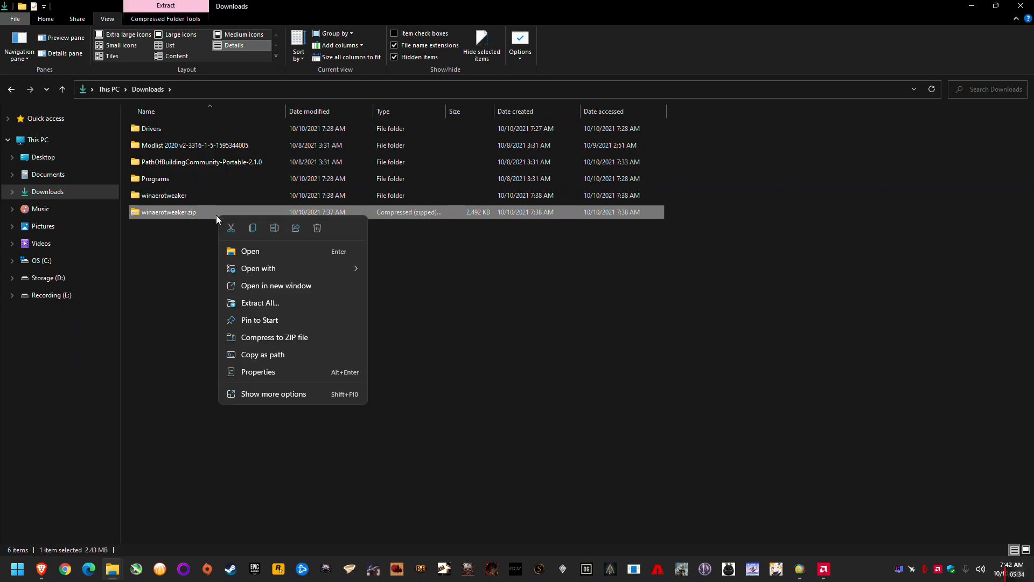
mouse_move(260, 303)
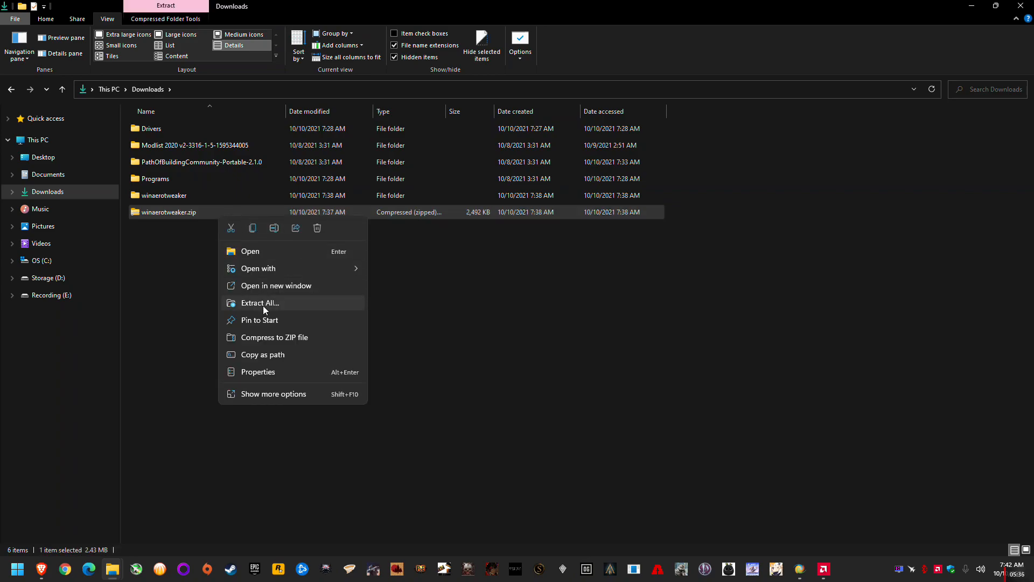
left_click(273, 394)
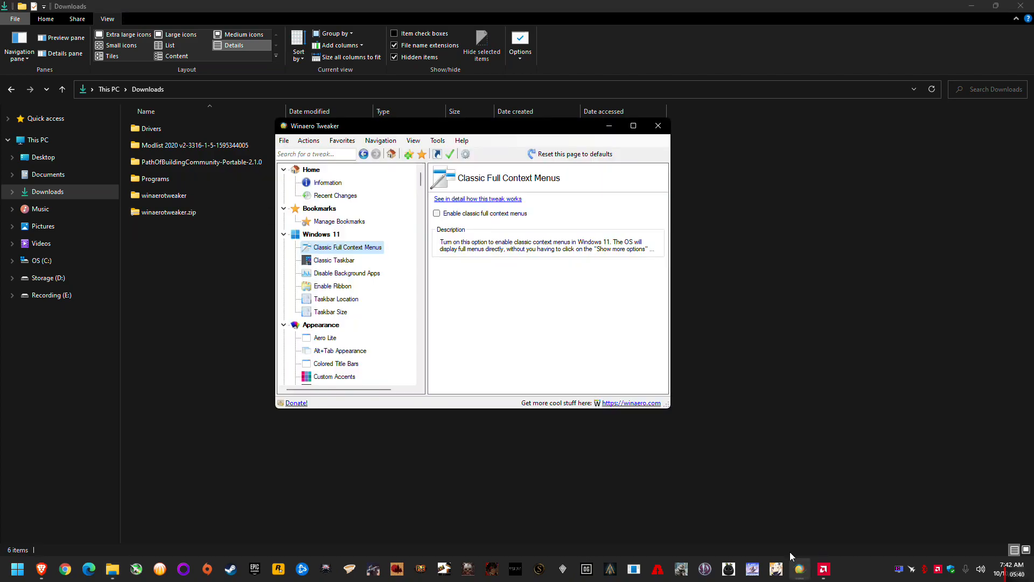
mouse_move(362, 252)
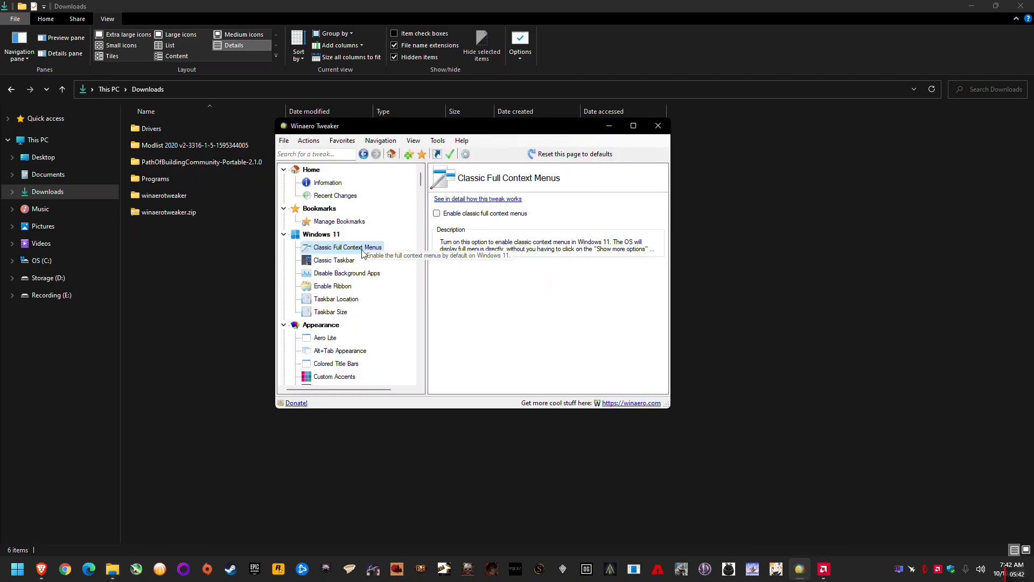
- Tick 'Enable classic full context menus'
left_click(436, 213)
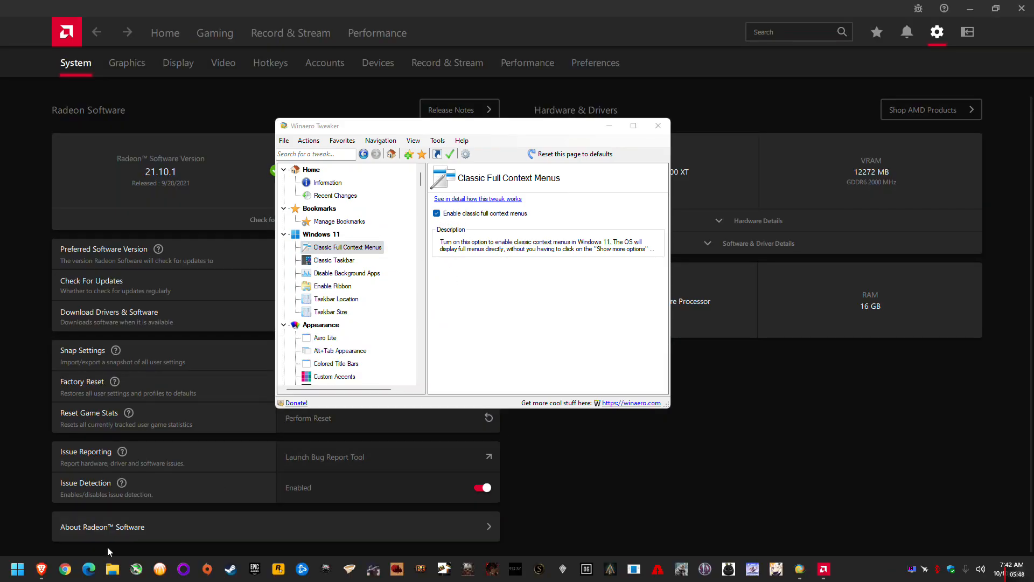
- Confirm winaerotweaker.zip now shows the full classic right-click menu, then enter the winaerotweaker folder
left_click(112, 568)
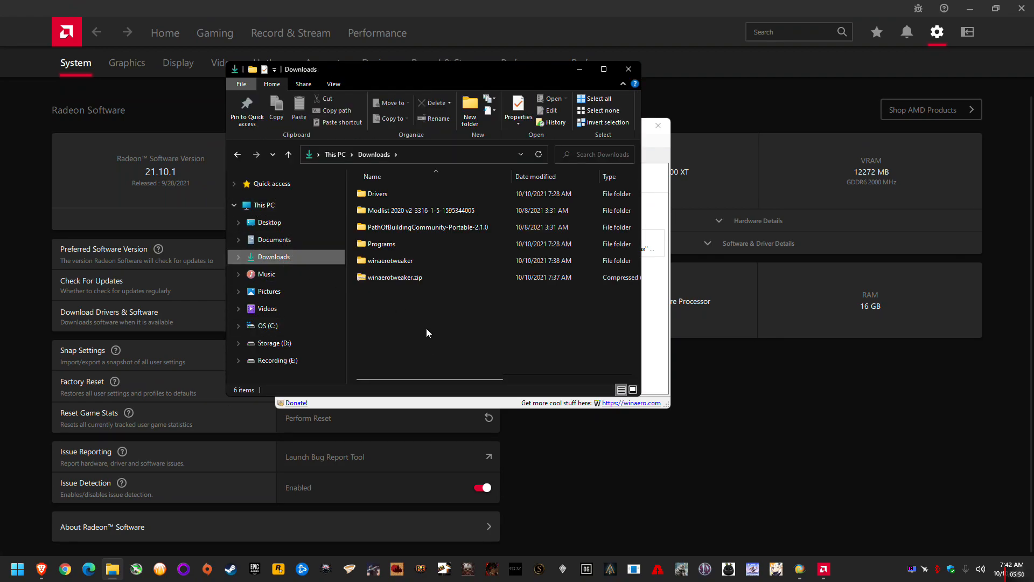
right_click(395, 277)
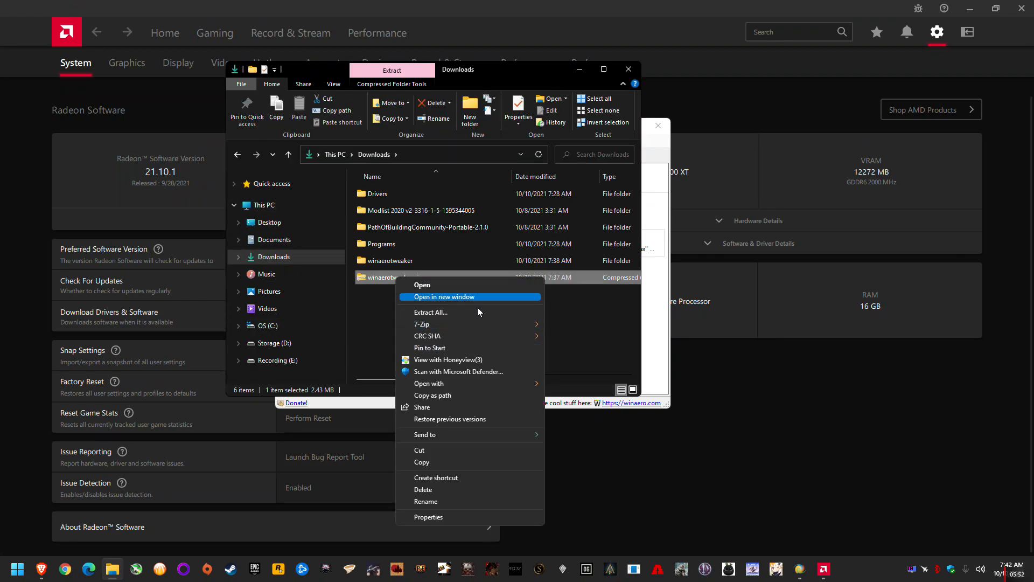
mouse_move(423, 324)
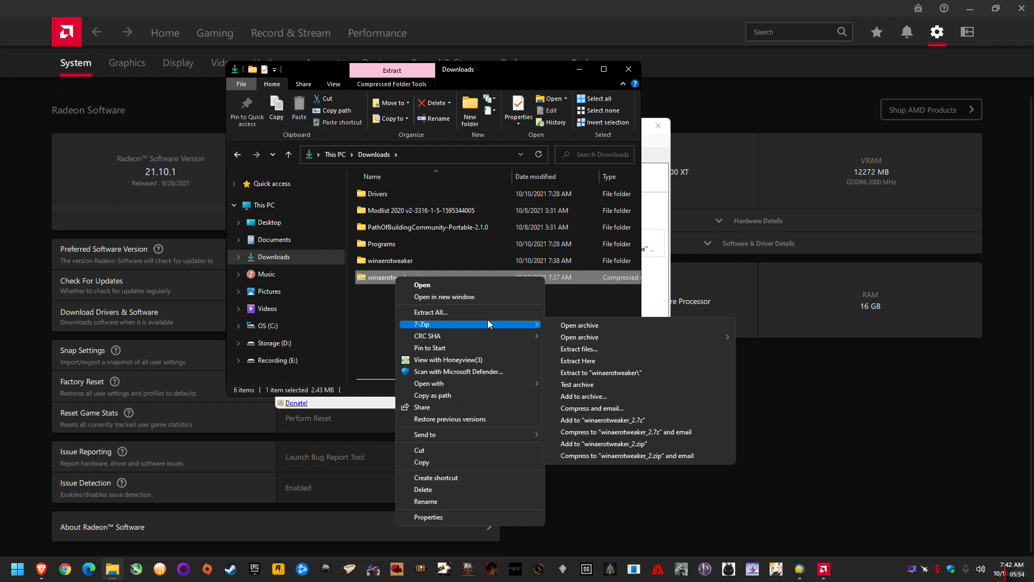
left_click(577, 361)
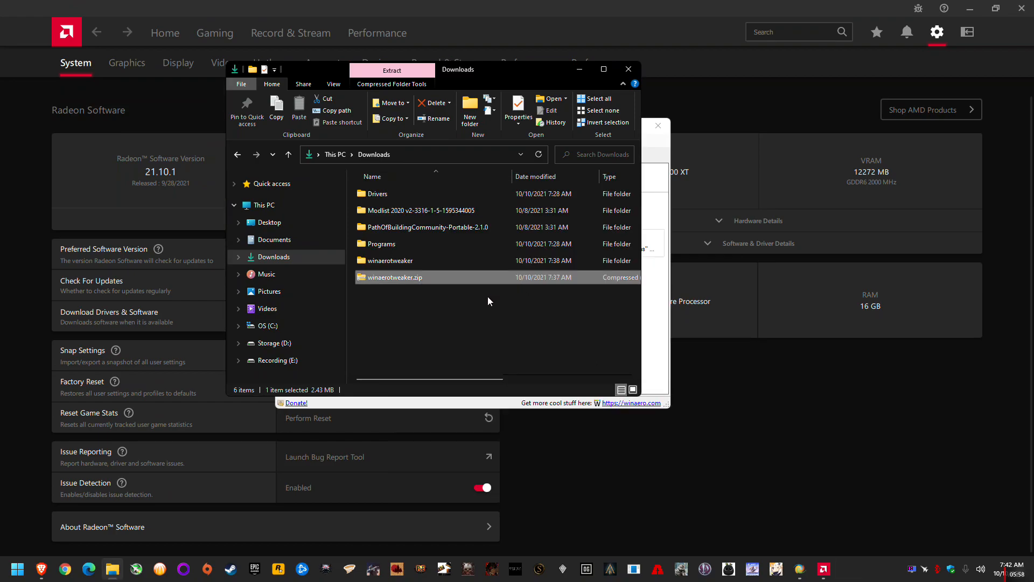
double_click(389, 259)
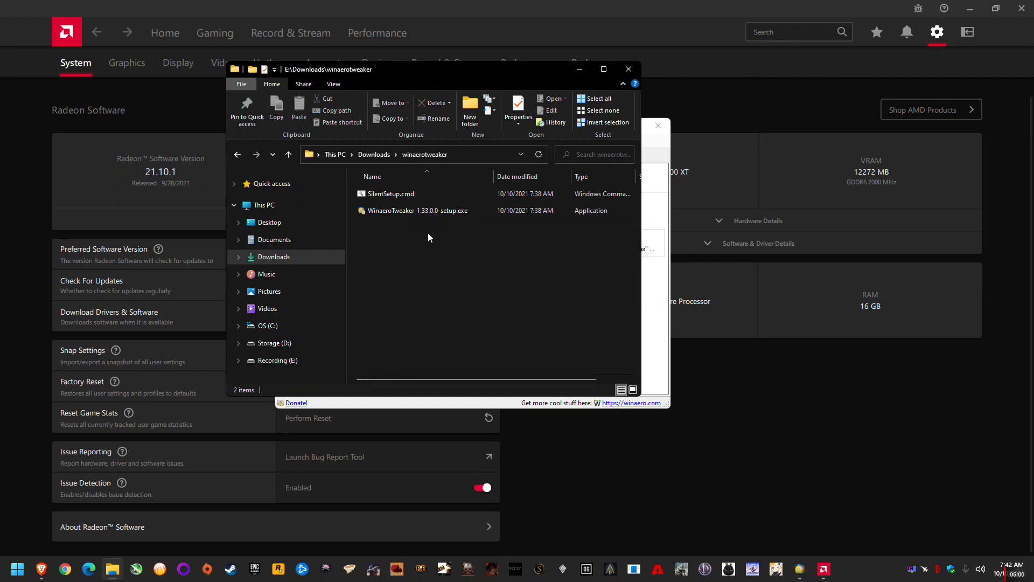
left_click(289, 154)
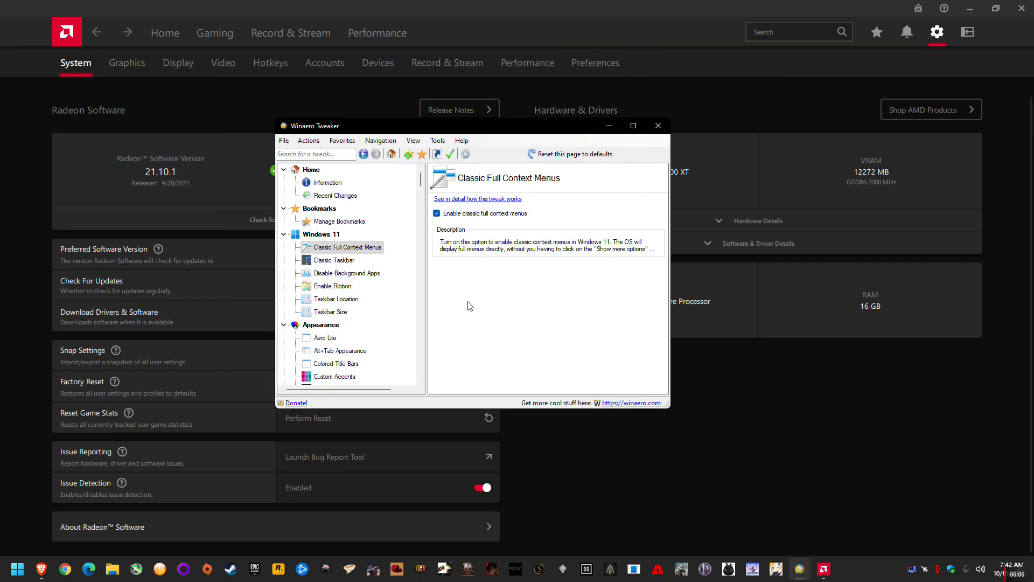
mouse_move(530, 137)
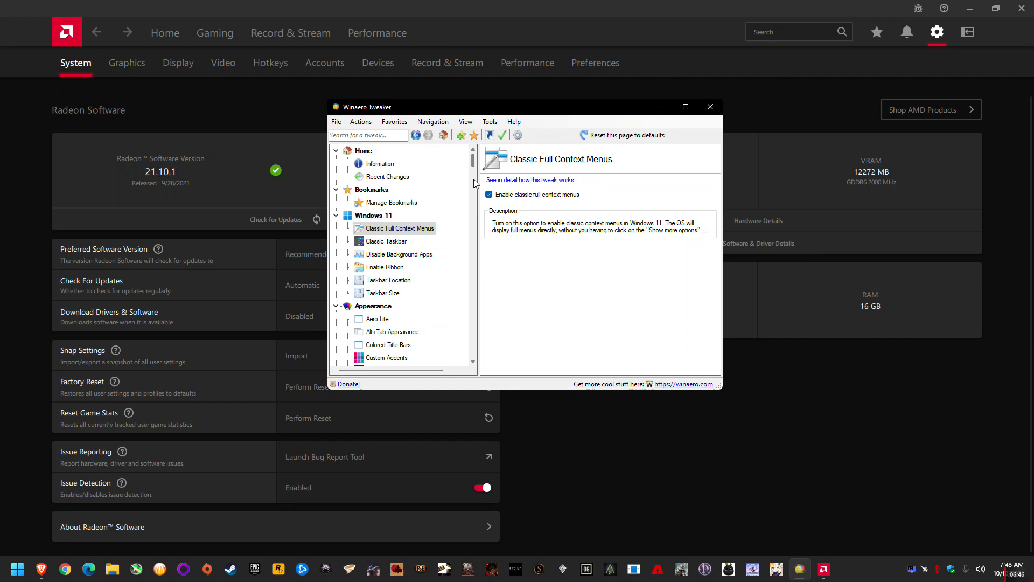
mouse_move(520, 248)
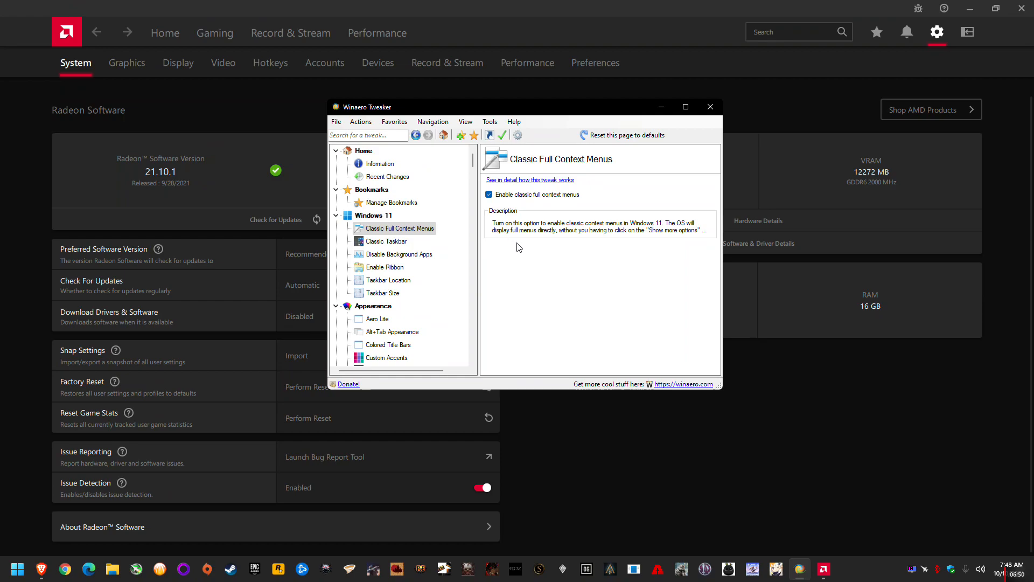